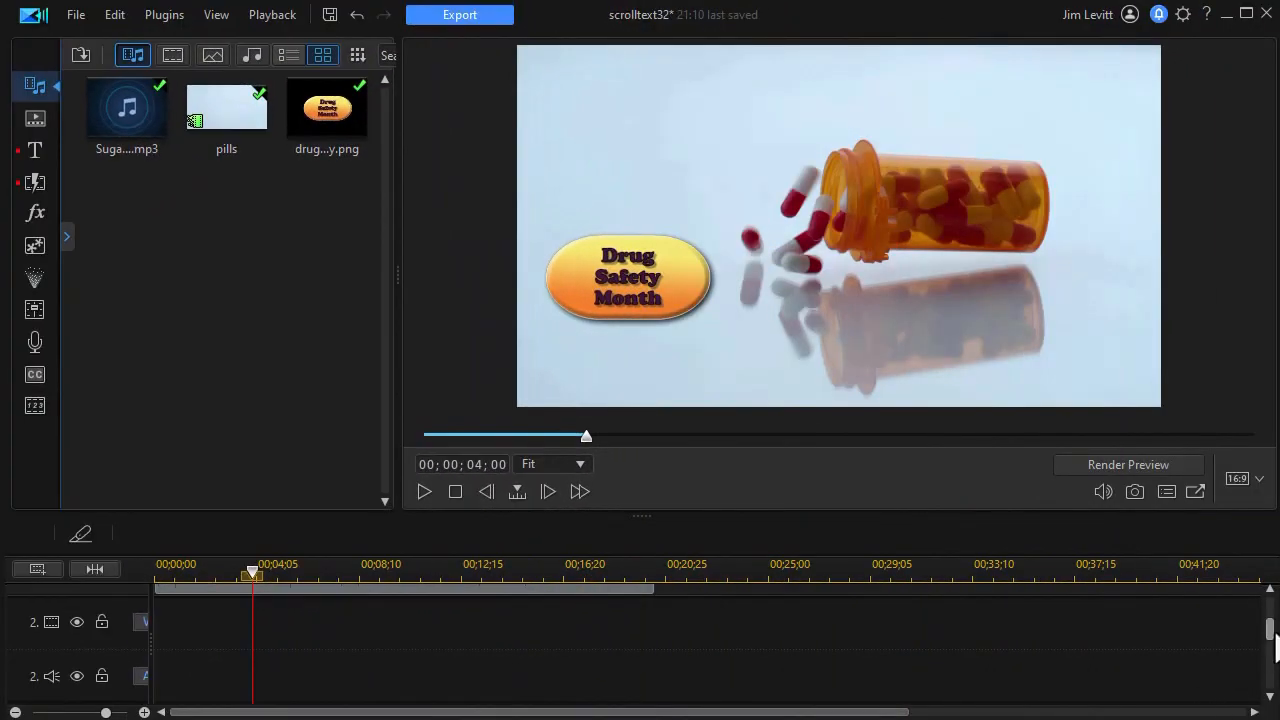
# Step: Drag a clip onto the timeline, preview the project, and select the empty second track
pyautogui.moveTo(226, 110); pyautogui.dragTo(400, 610)
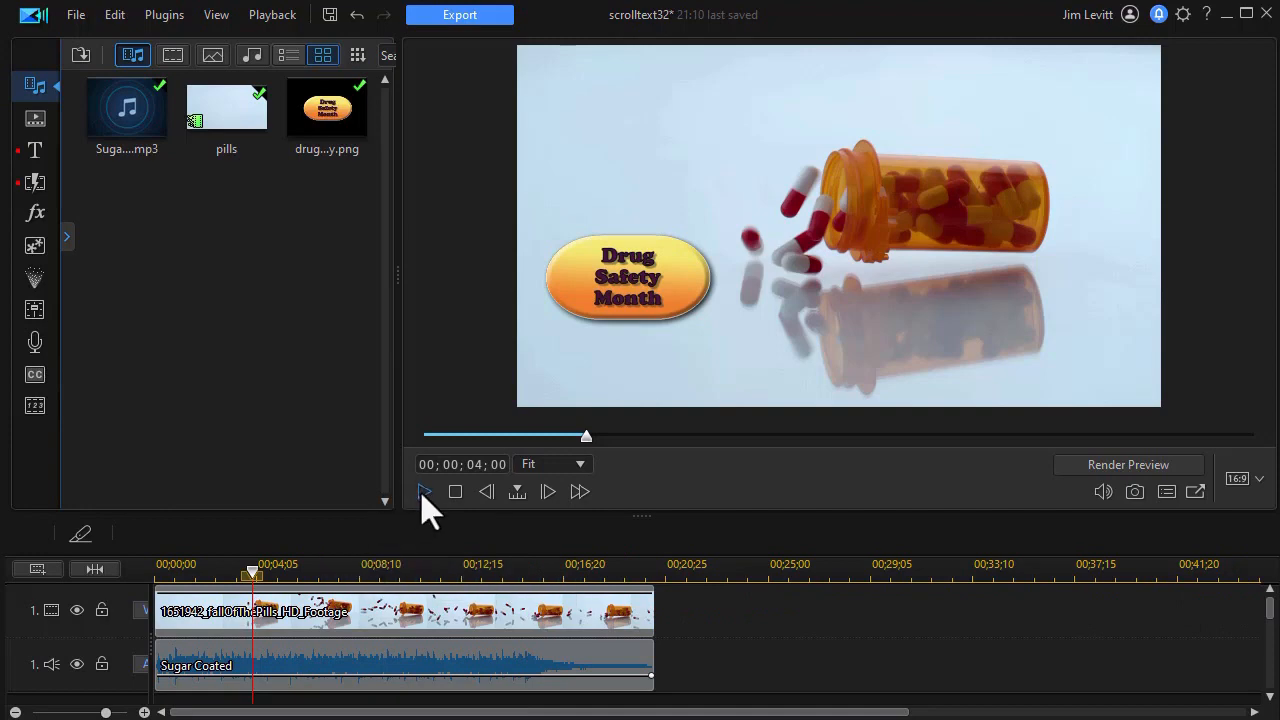
pyautogui.click(423, 492)
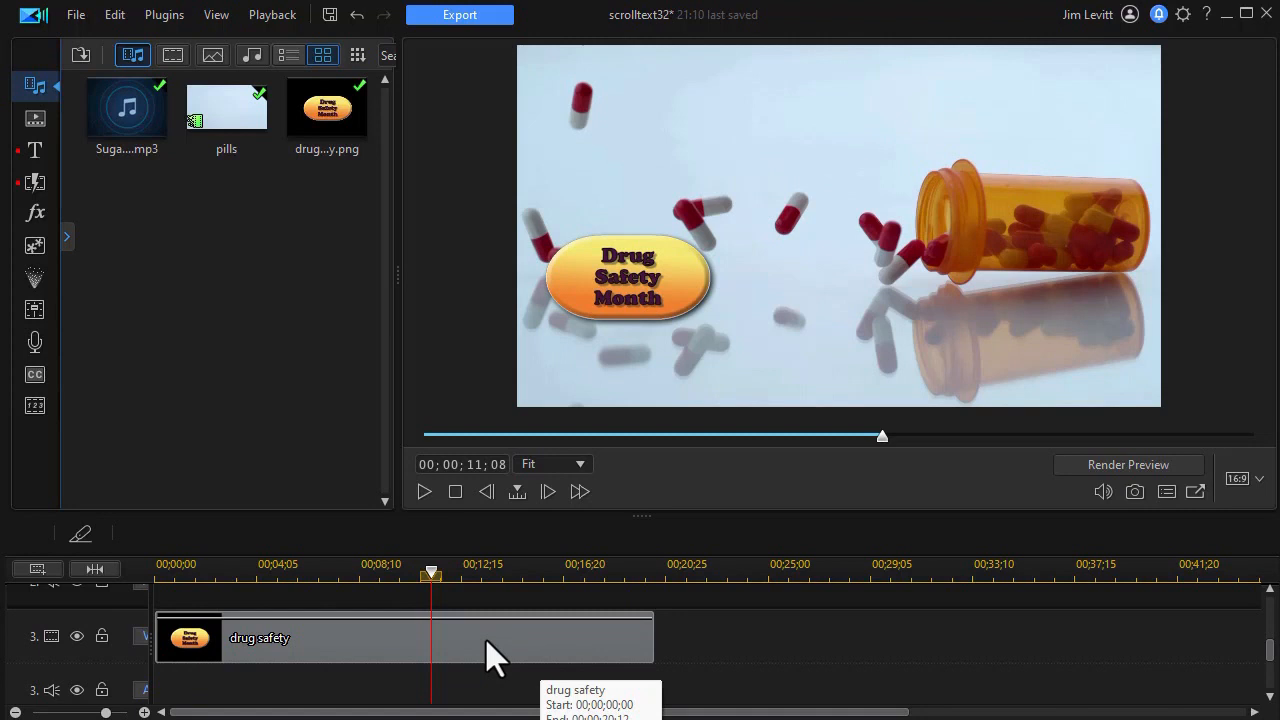
pyautogui.moveTo(478, 648)
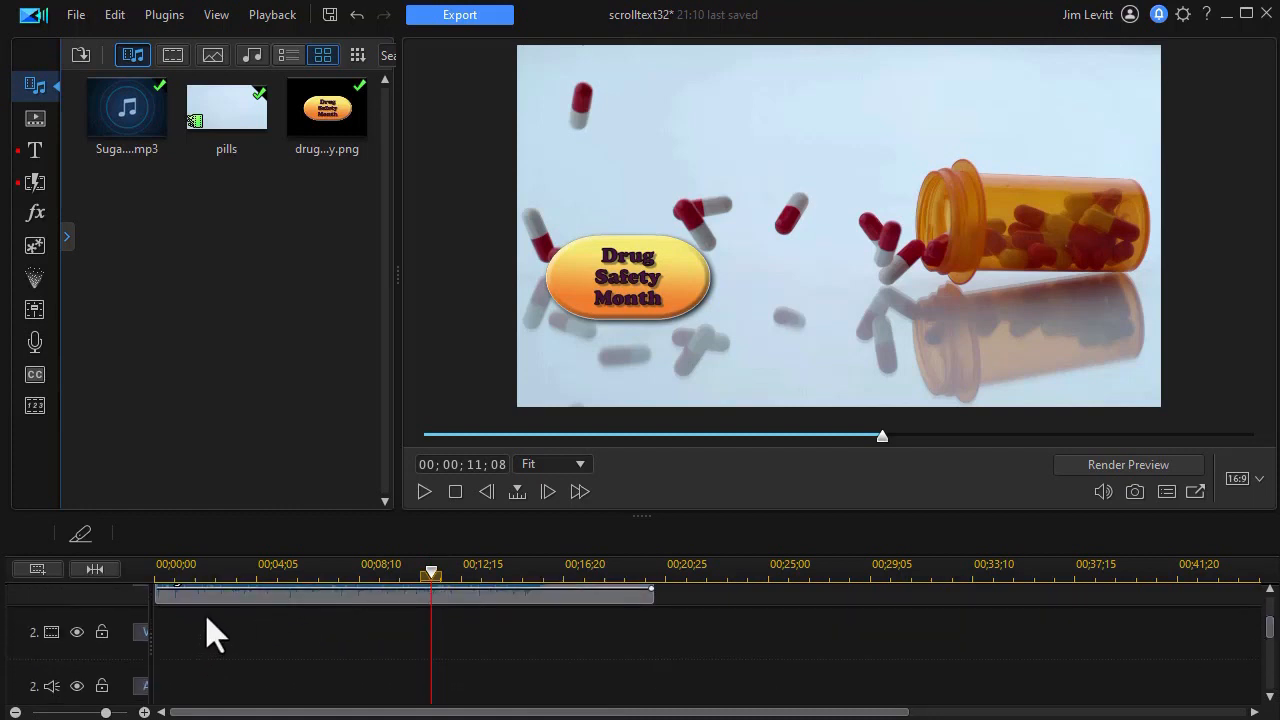
pyautogui.click(224, 568)
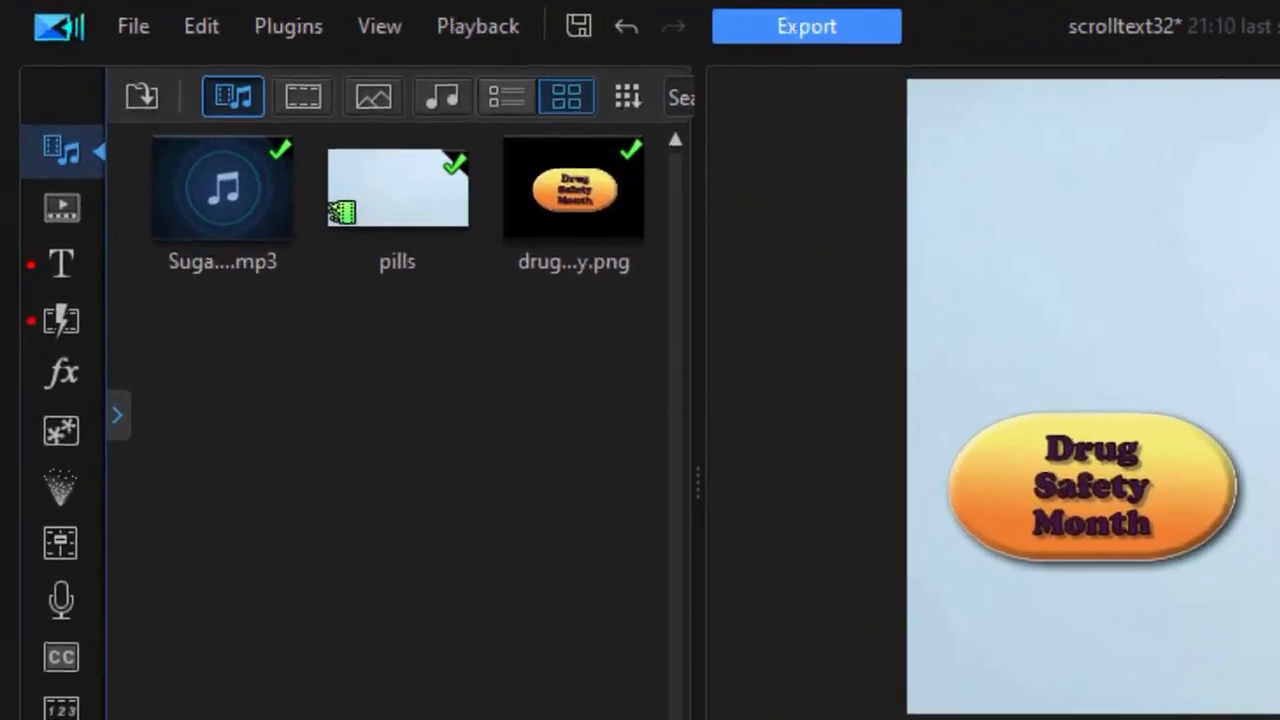
pyautogui.moveTo(65, 310)
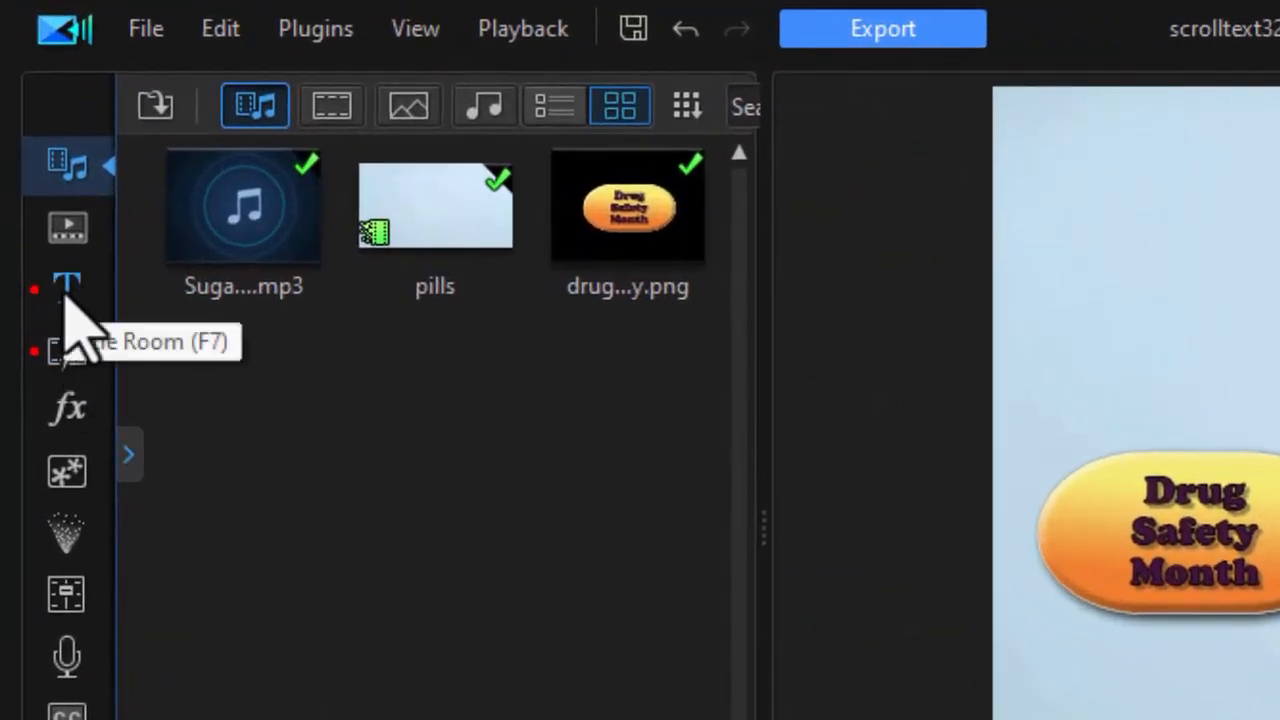
# Step: Open the widened title template library showing All Content, and start searching templates
pyautogui.click(67, 288)
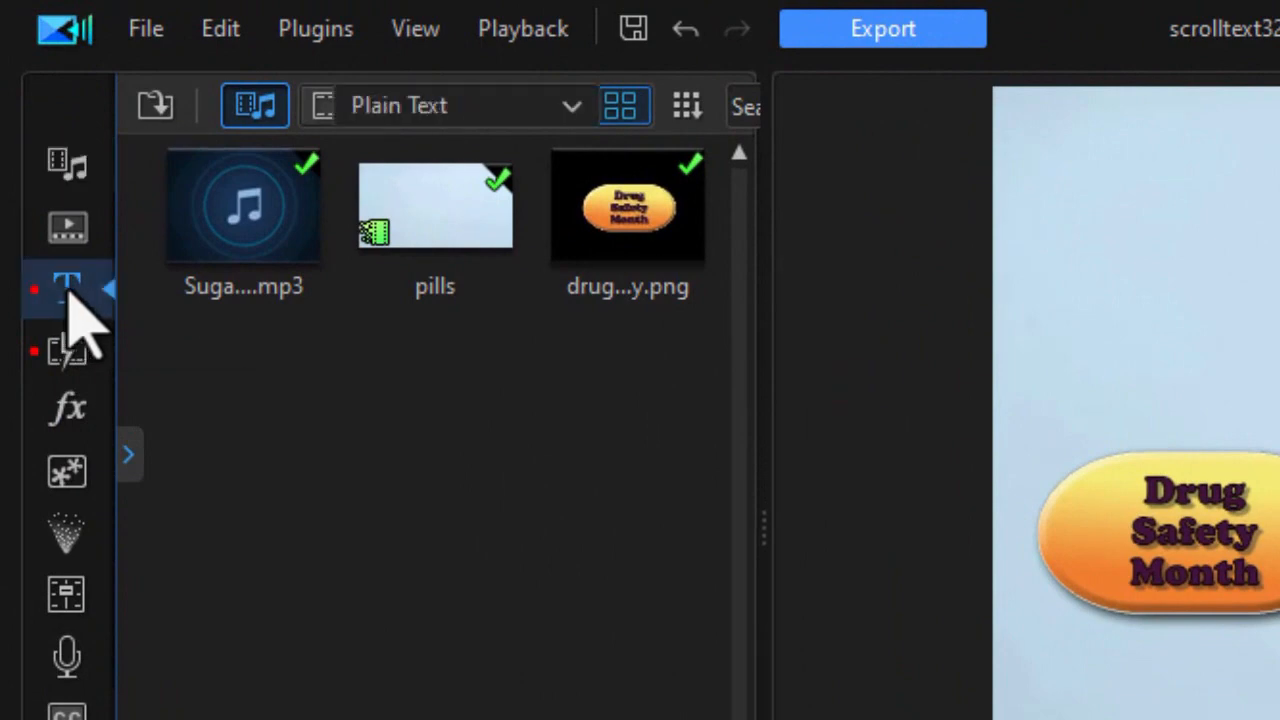
pyautogui.click(68, 288)
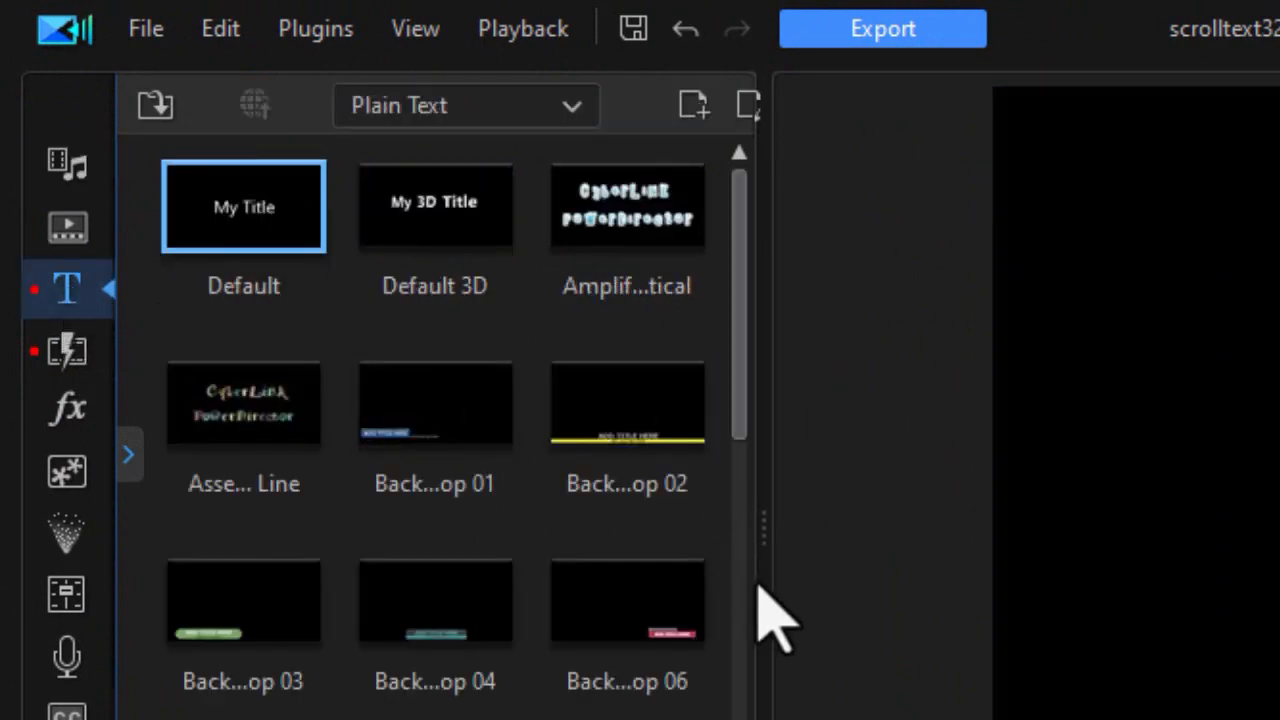
pyautogui.moveTo(780, 620)
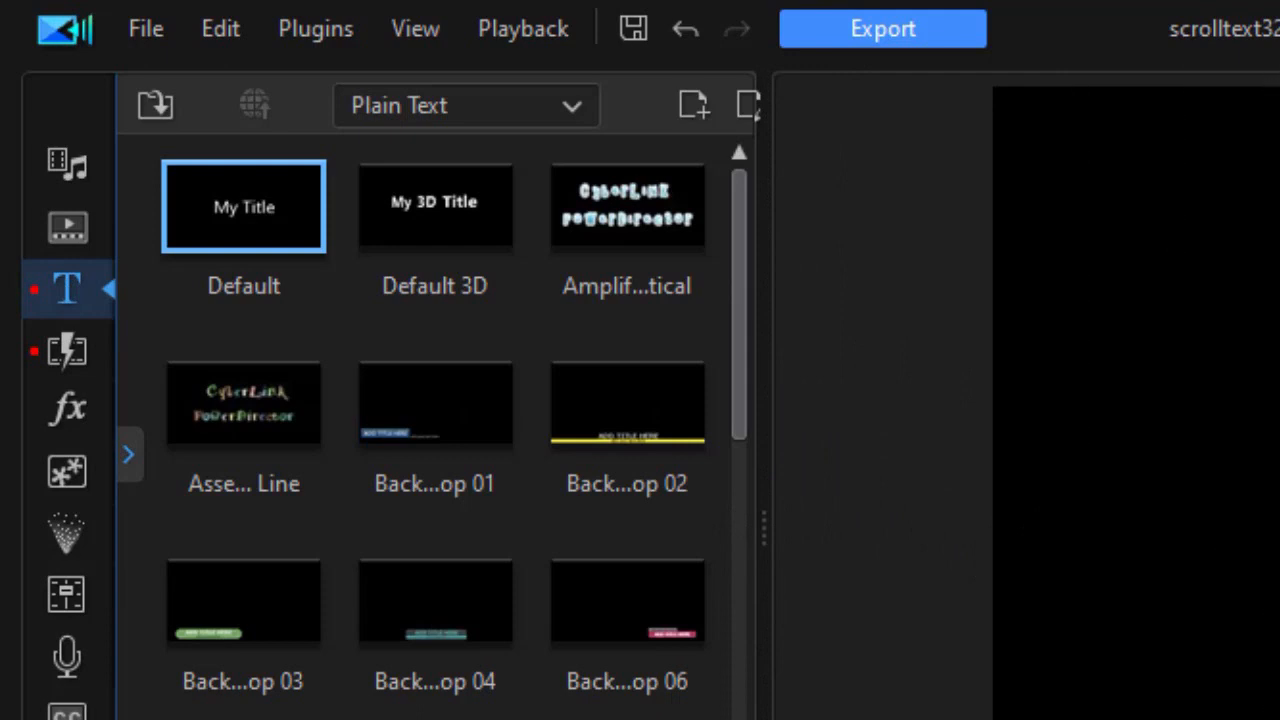
pyautogui.click(1095, 103)
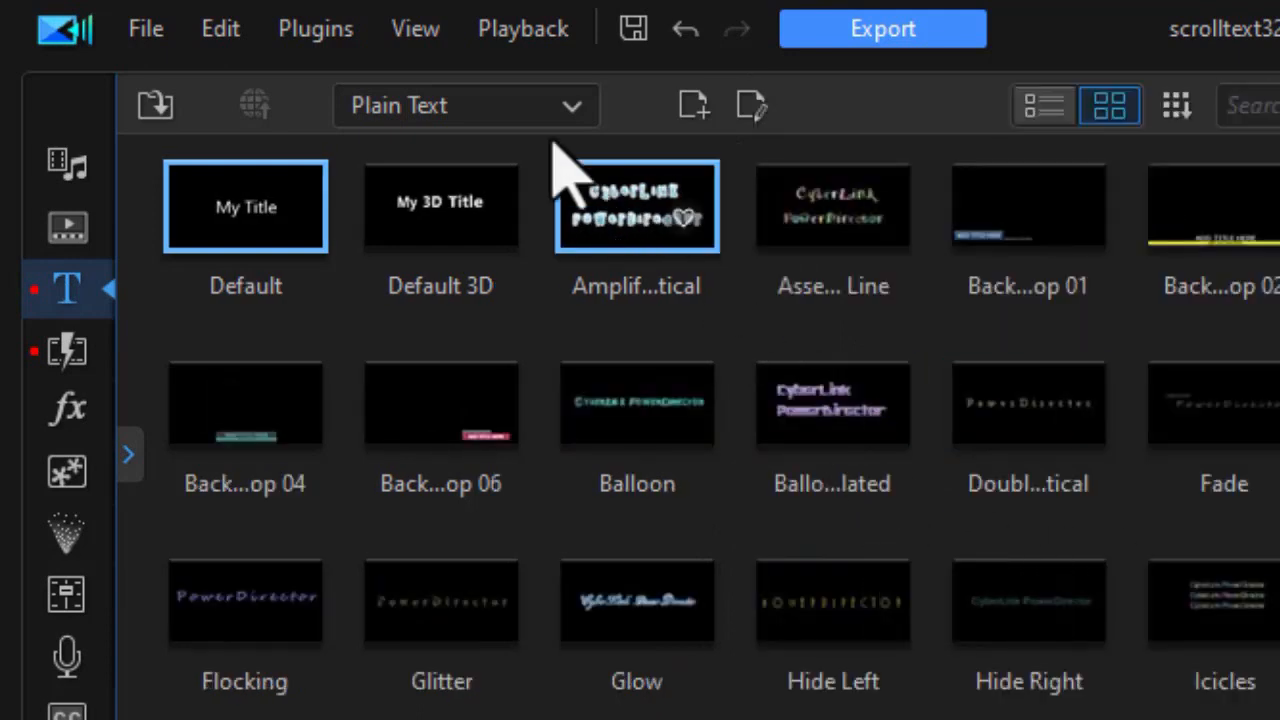
pyautogui.click(466, 105)
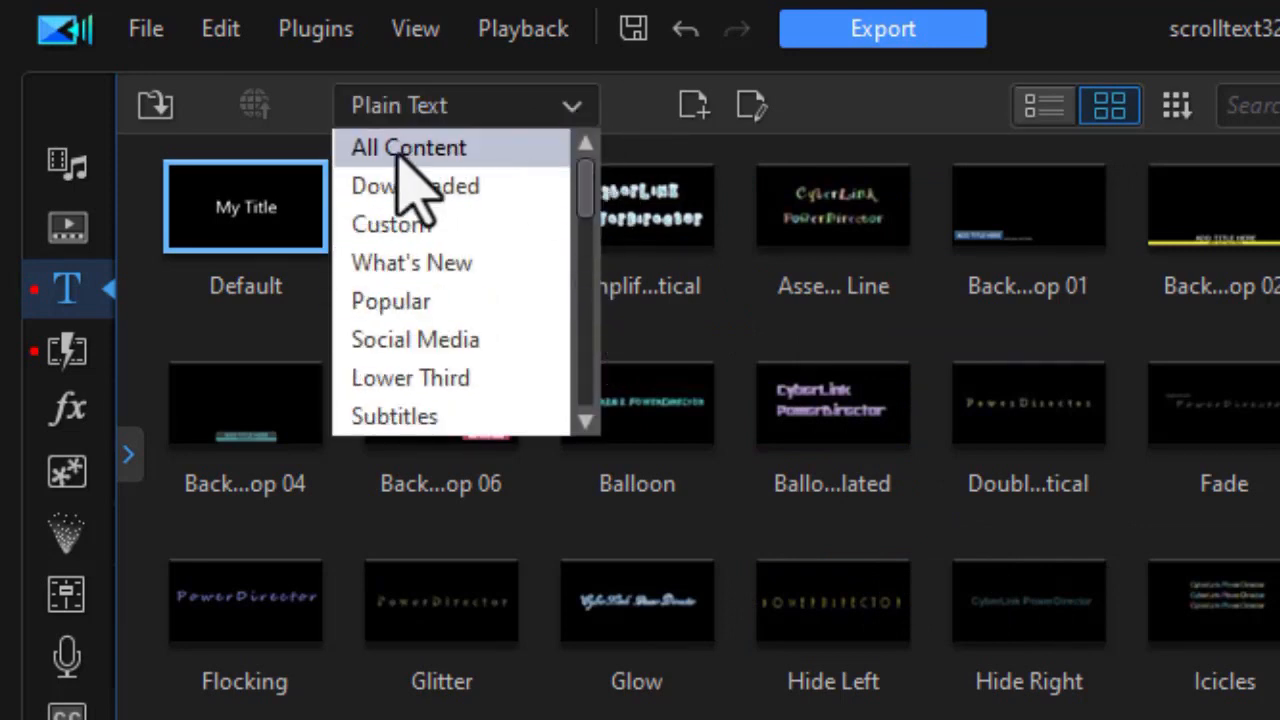
pyautogui.click(407, 147)
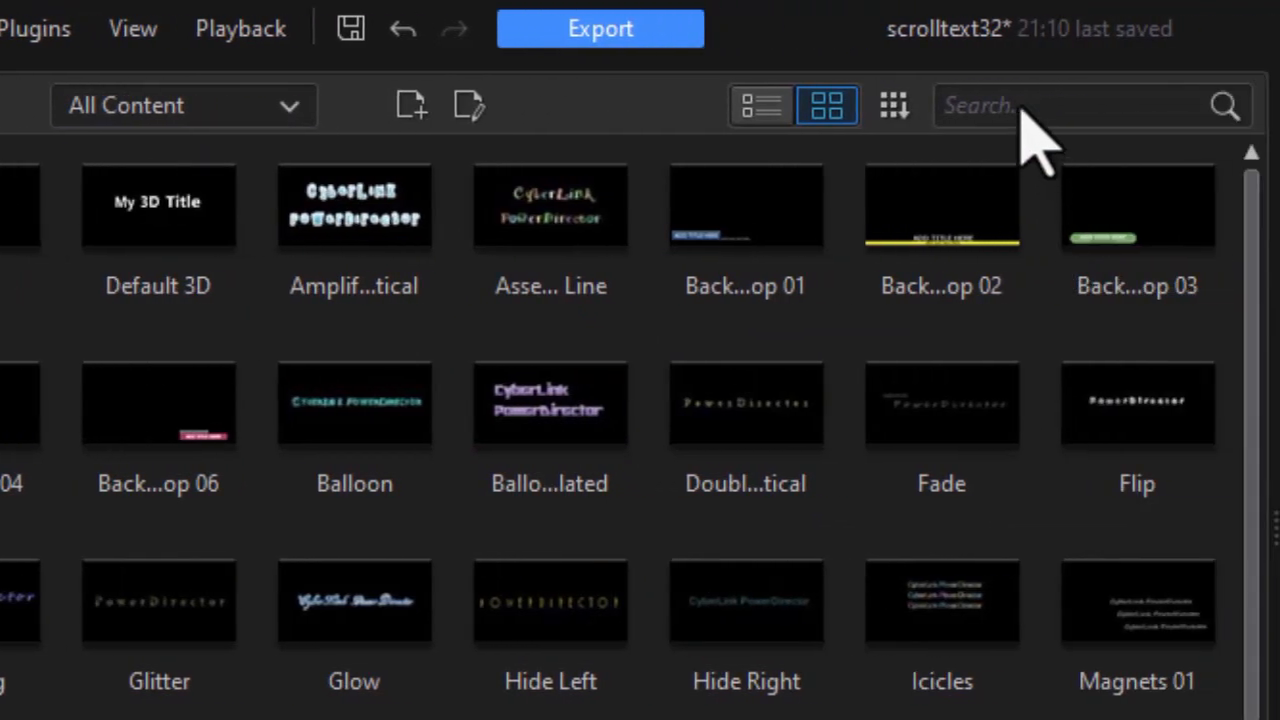
pyautogui.click(1060, 105)
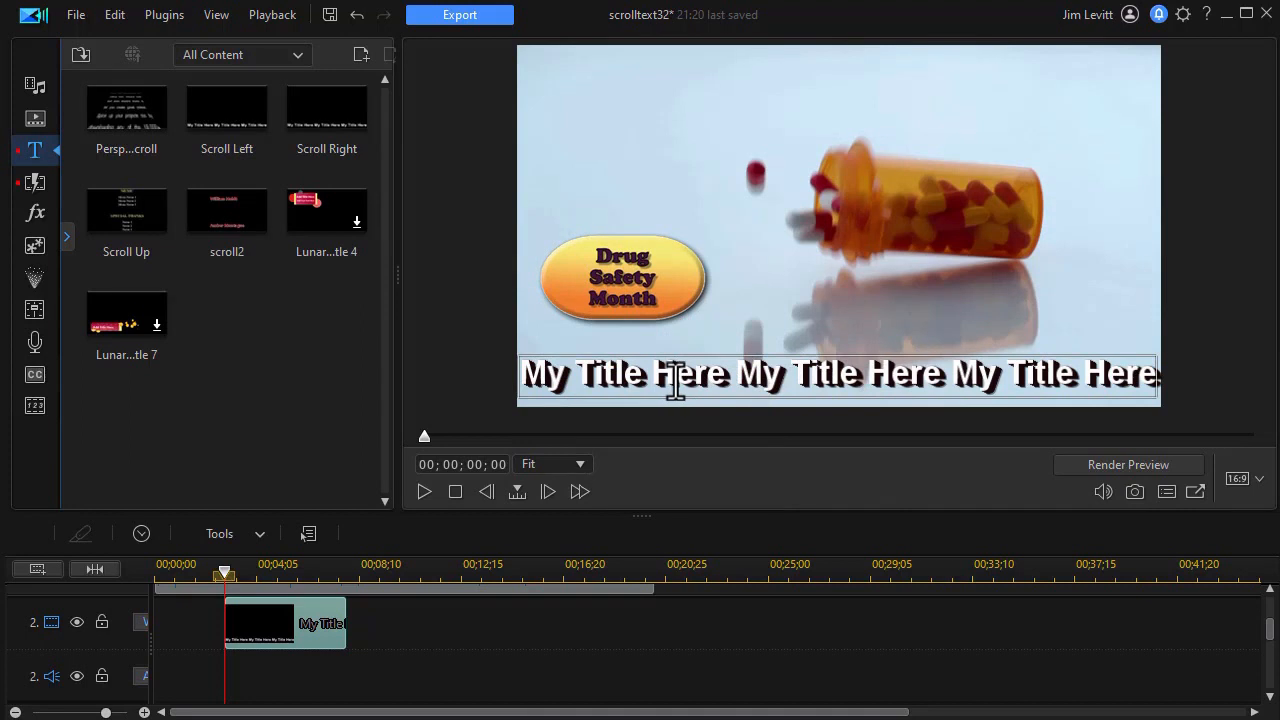
pyautogui.moveTo(320, 623)
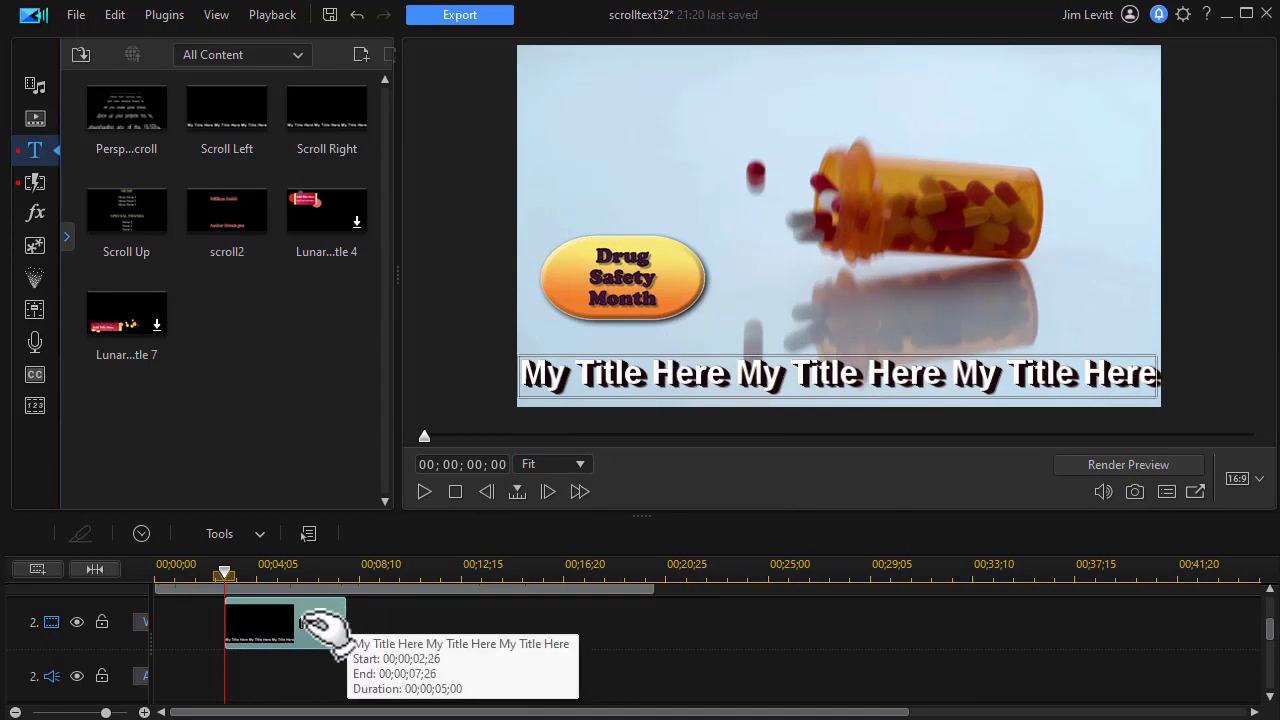
# Step: Double-click the Scroll Left title clip on track 2 to open Title Designer
pyautogui.doubleClick(285, 637)
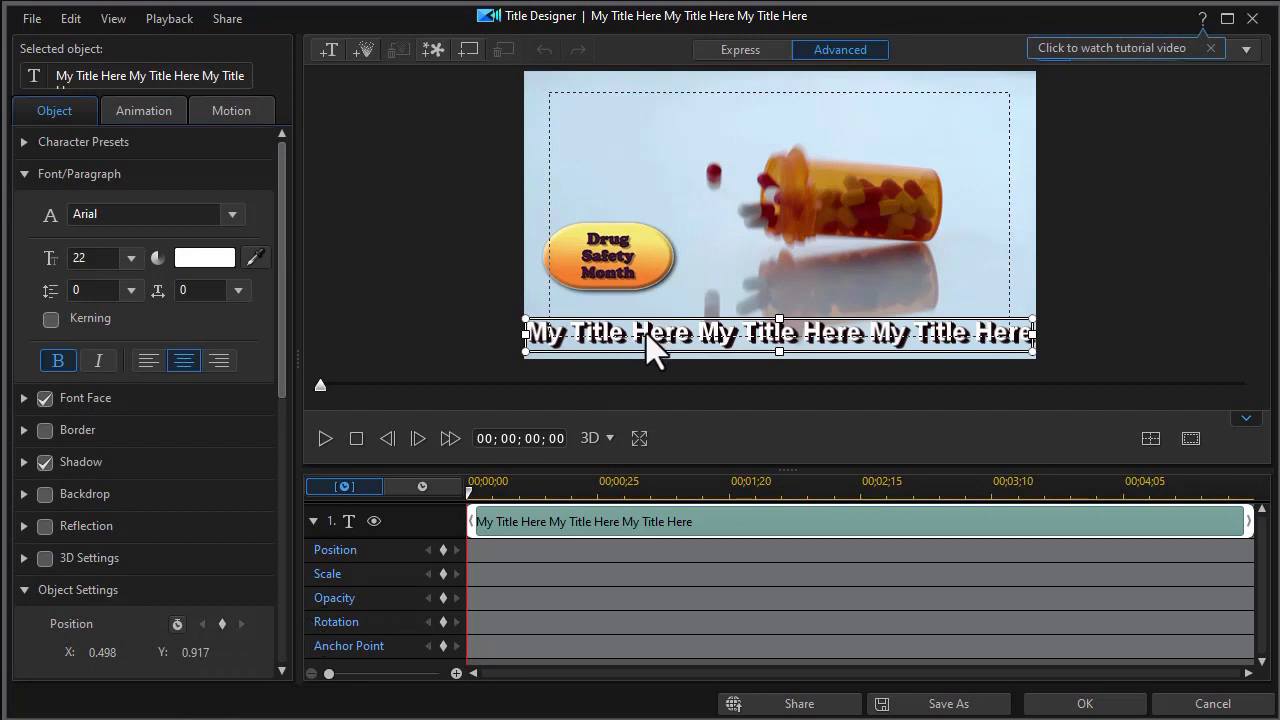
pyautogui.moveTo(650, 360)
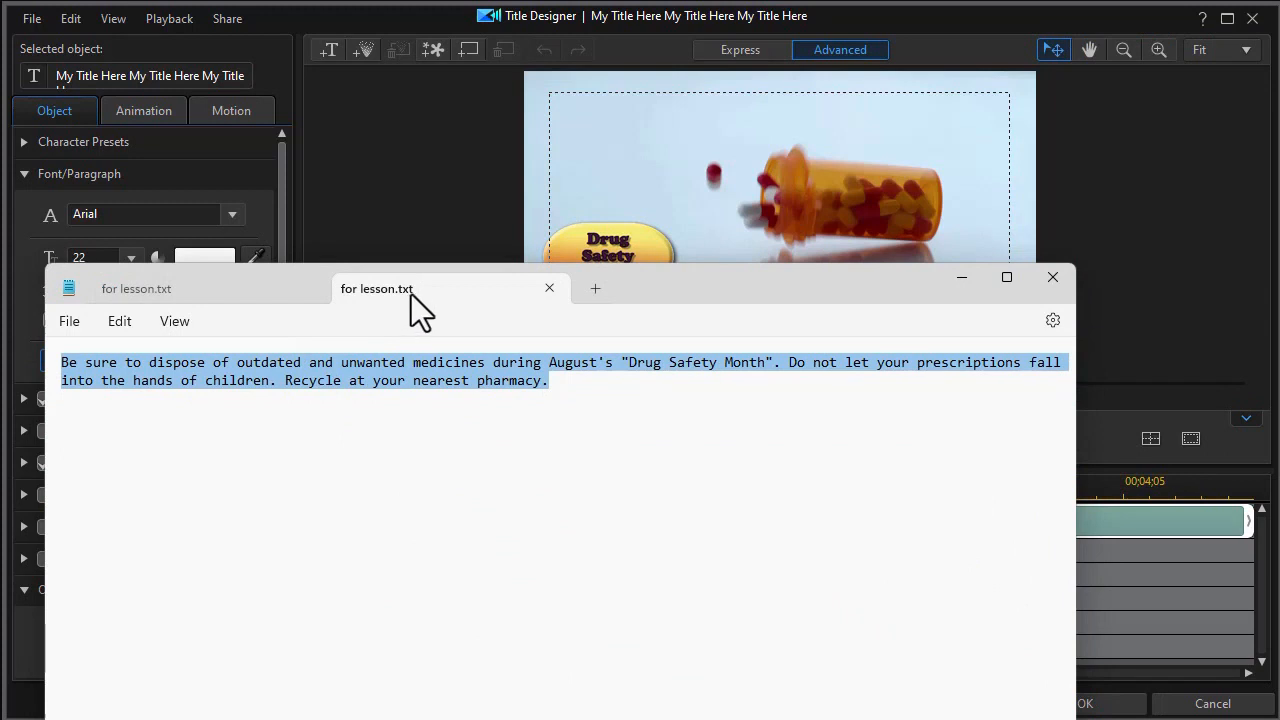
# Step: Select all of the drug-safety disposal message in the lesson note
pyautogui.click(555, 385)
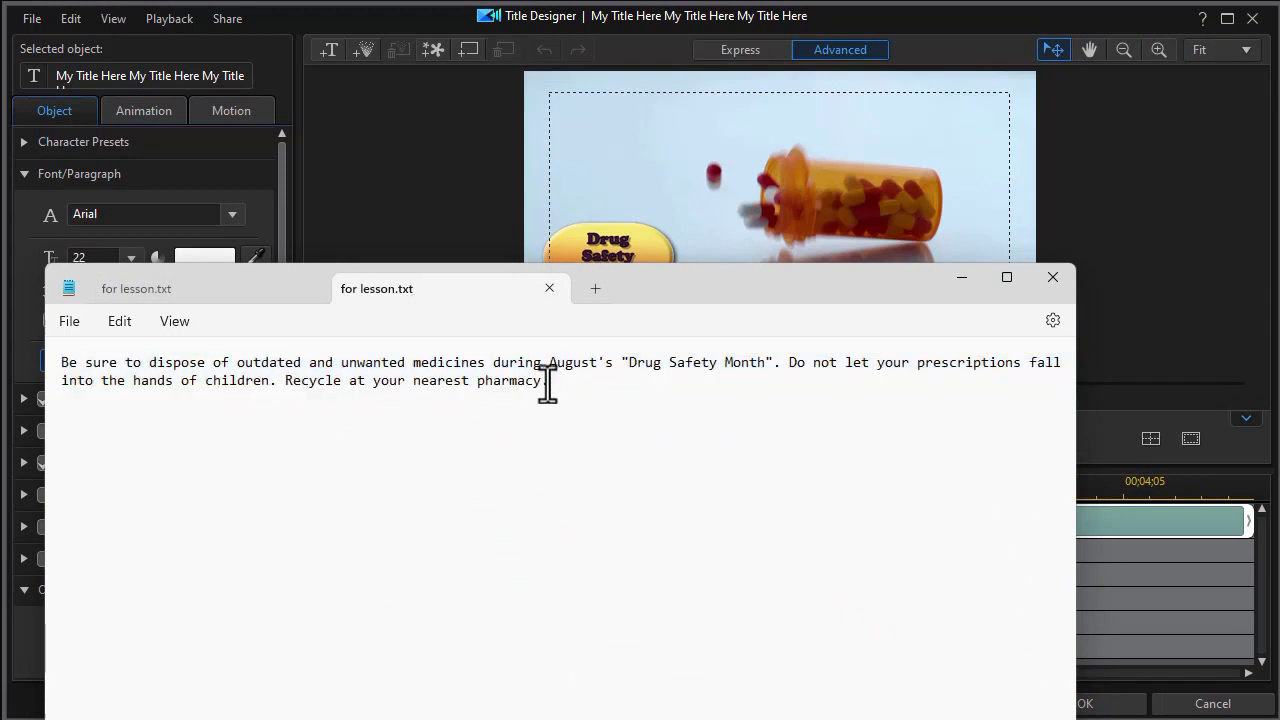
pyautogui.press('ctrl+a')
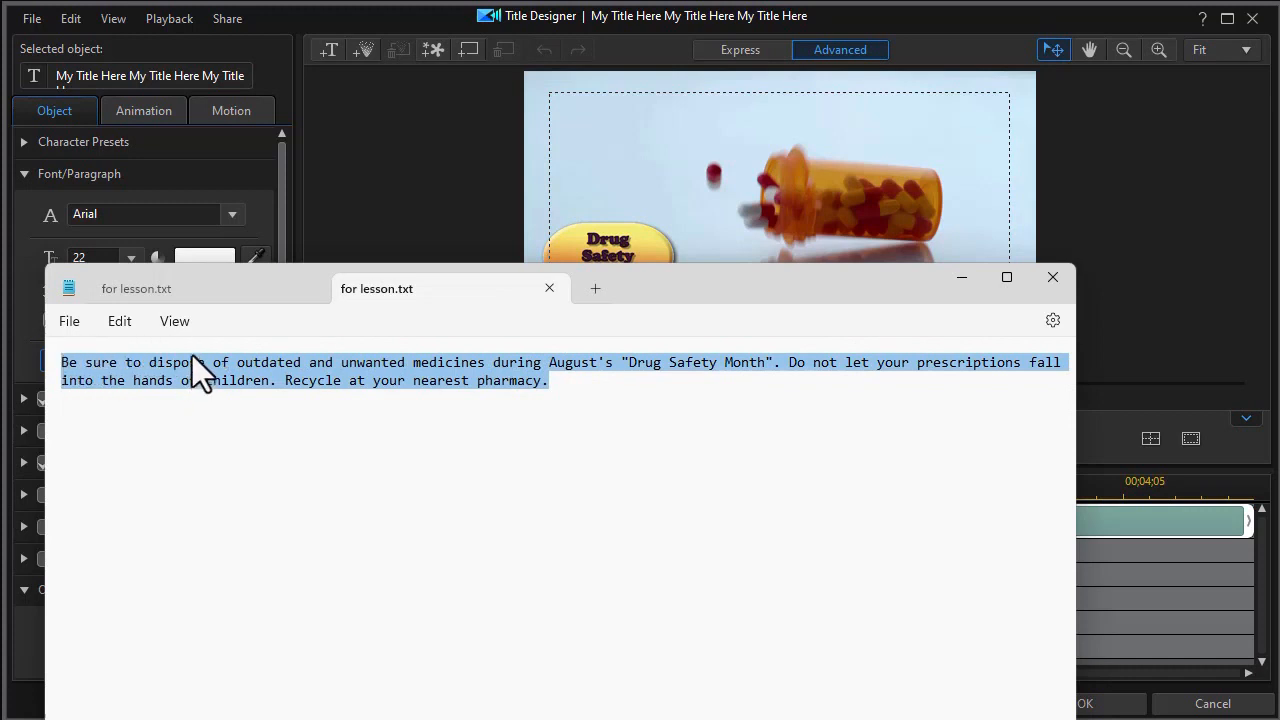
pyautogui.moveTo(960, 283)
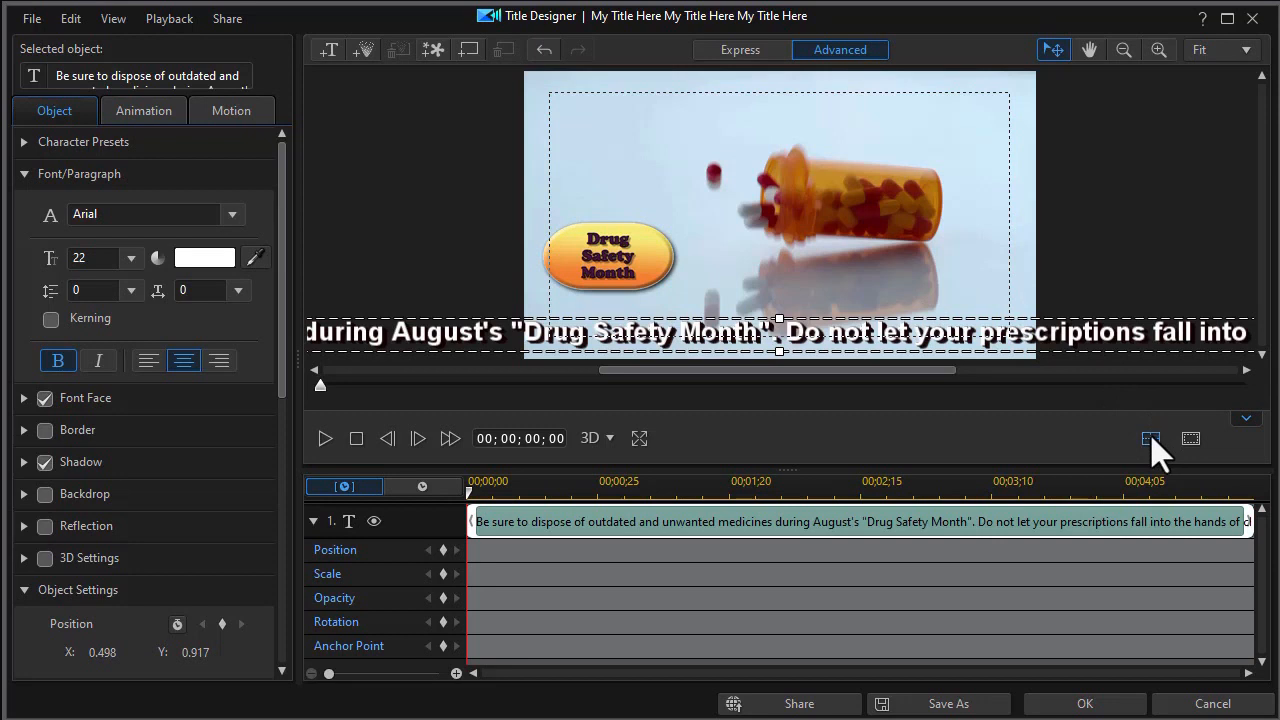
# Step: Confirm the pasted drug-safety message and close Title Designer
pyautogui.click(1150, 439)
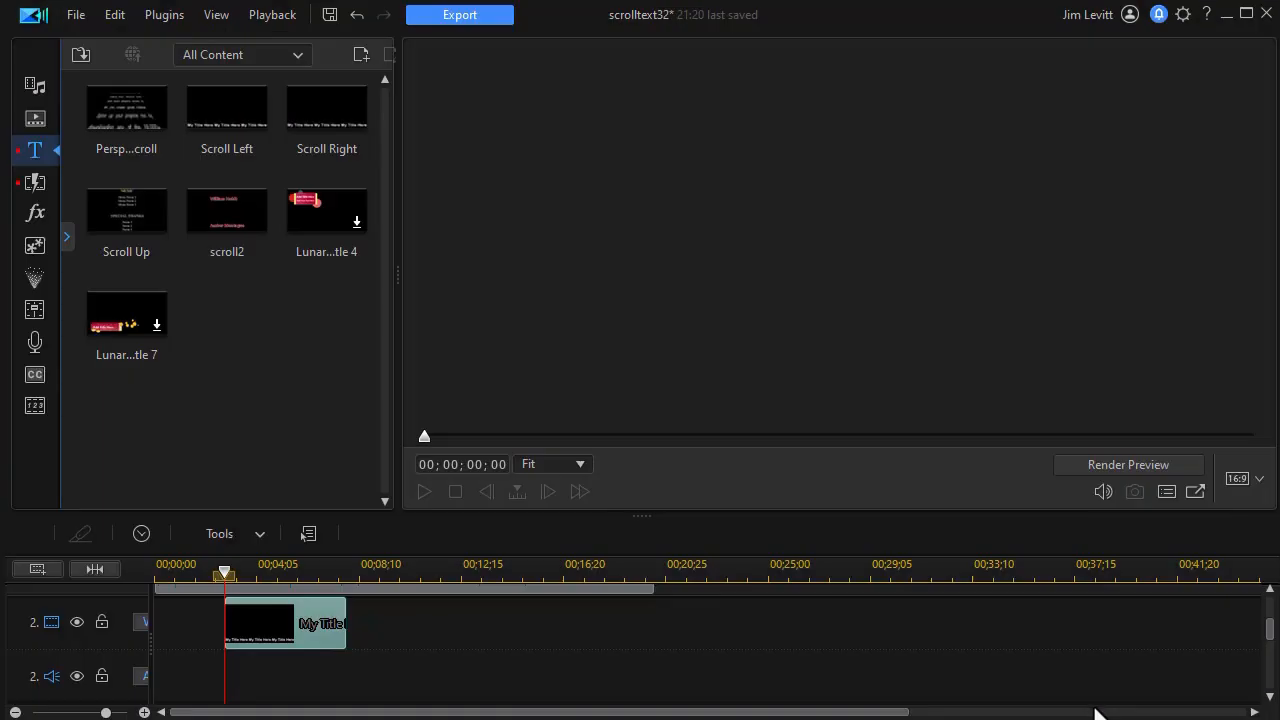
# Step: Play and pause a preview of the drug-safety message scrolling over the pills footage
pyautogui.click(423, 492)
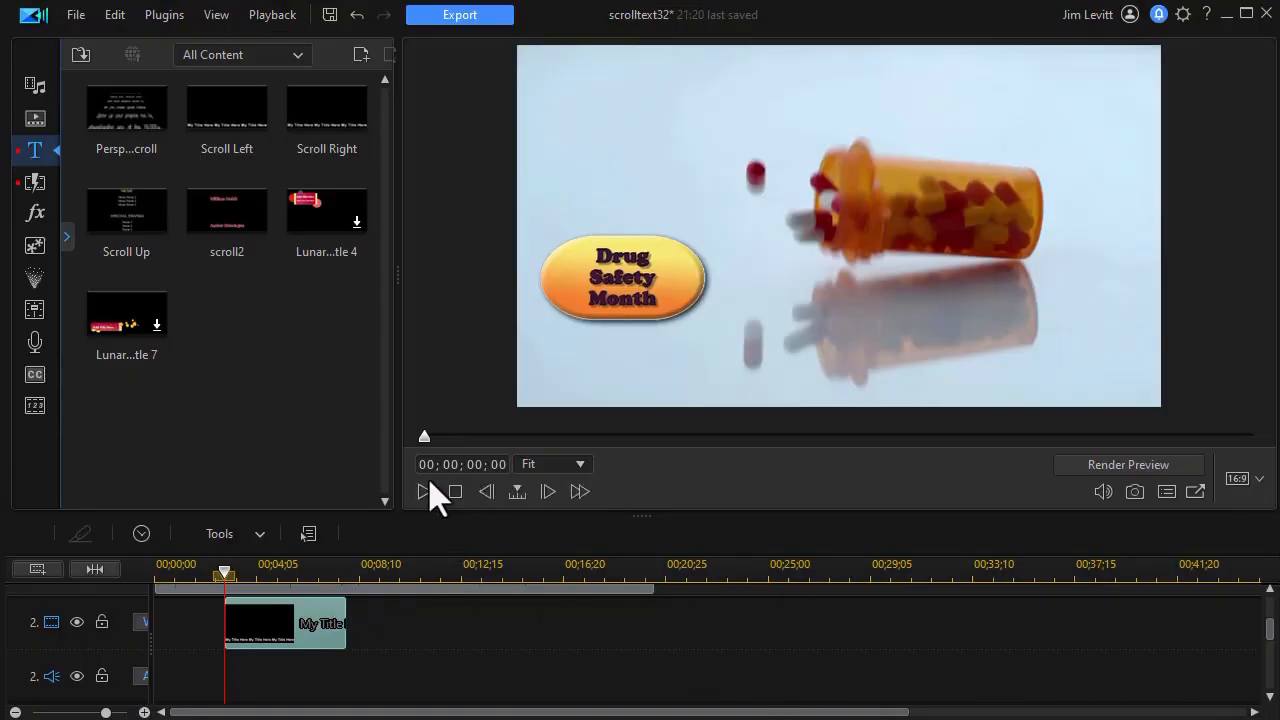
pyautogui.click(423, 492)
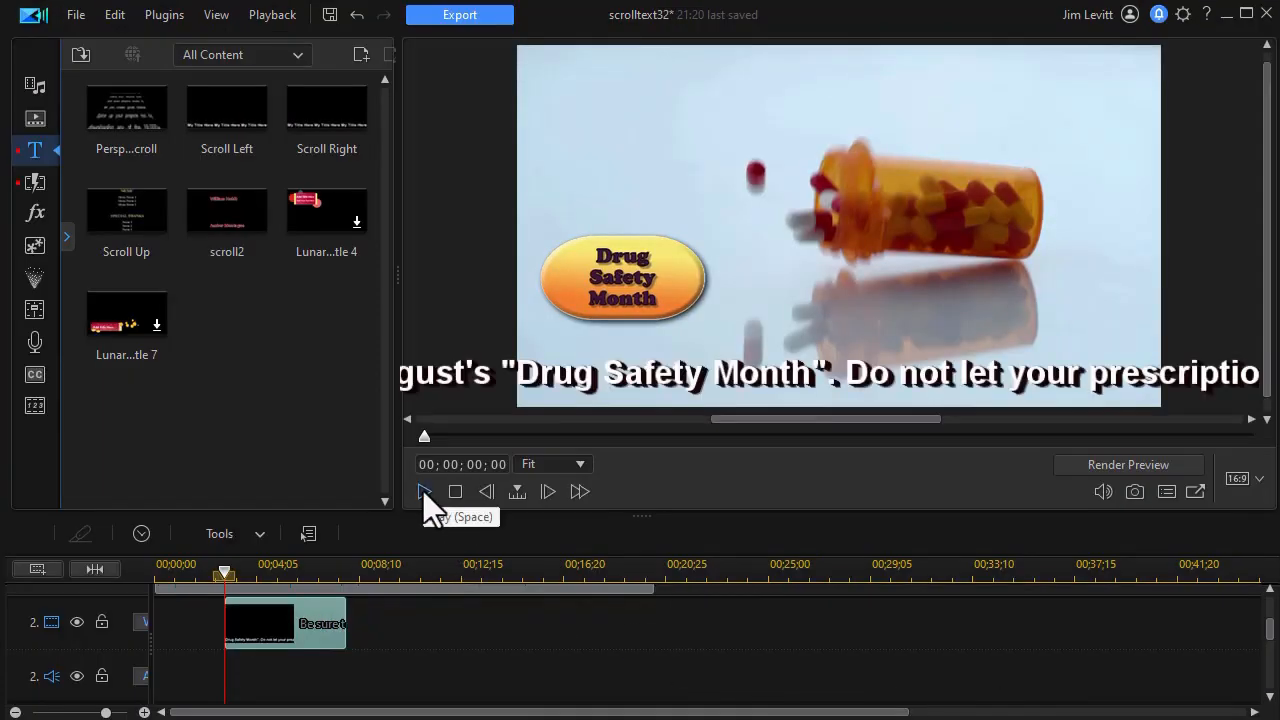
pyautogui.click(424, 491)
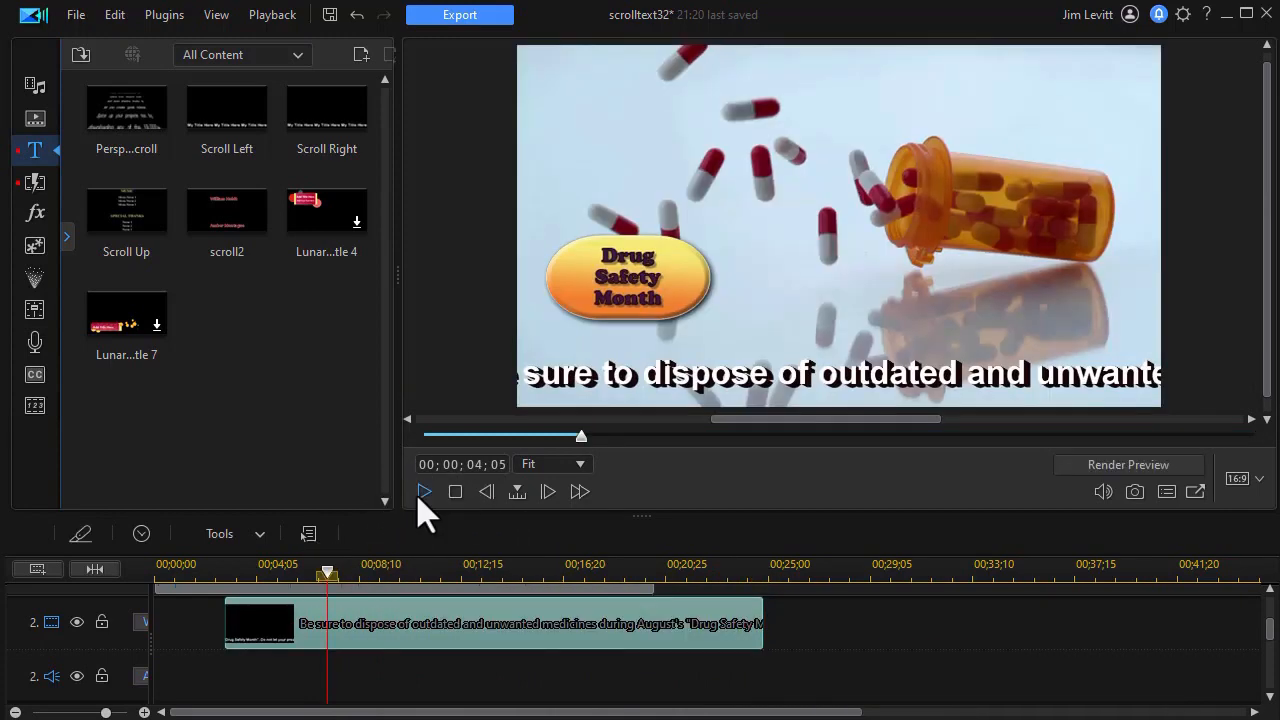
pyautogui.click(423, 492)
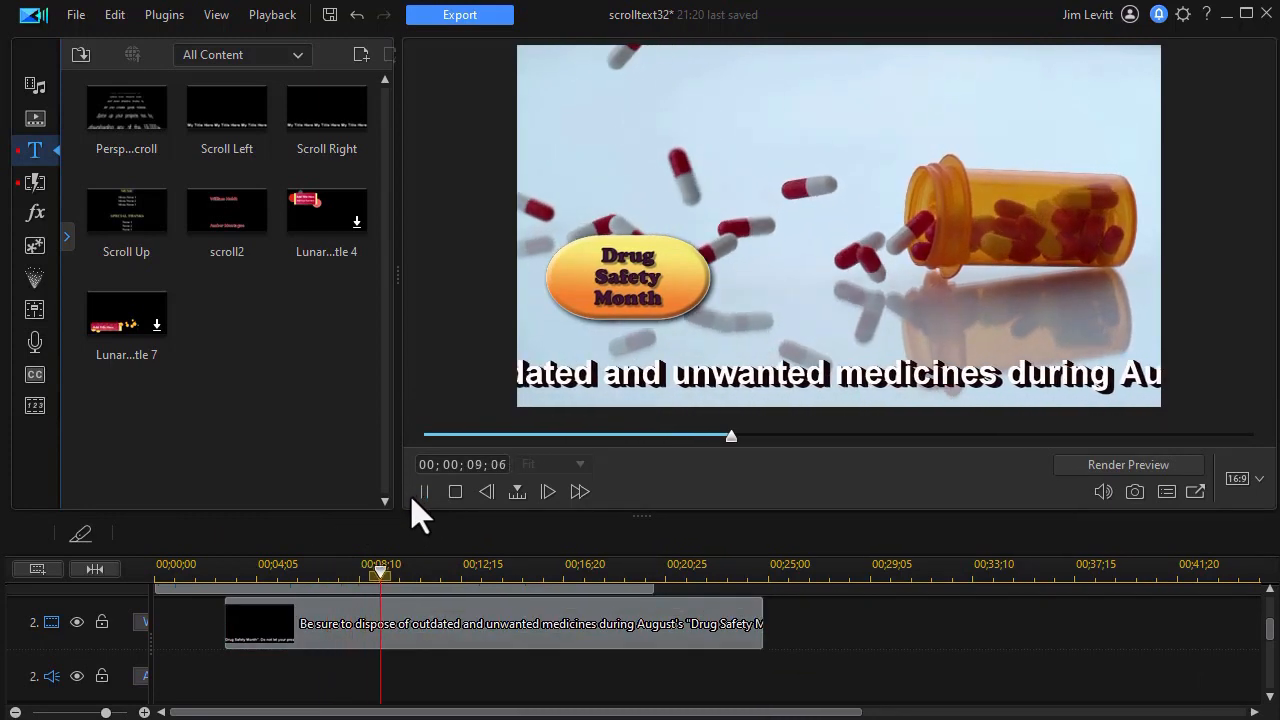
pyautogui.click(424, 492)
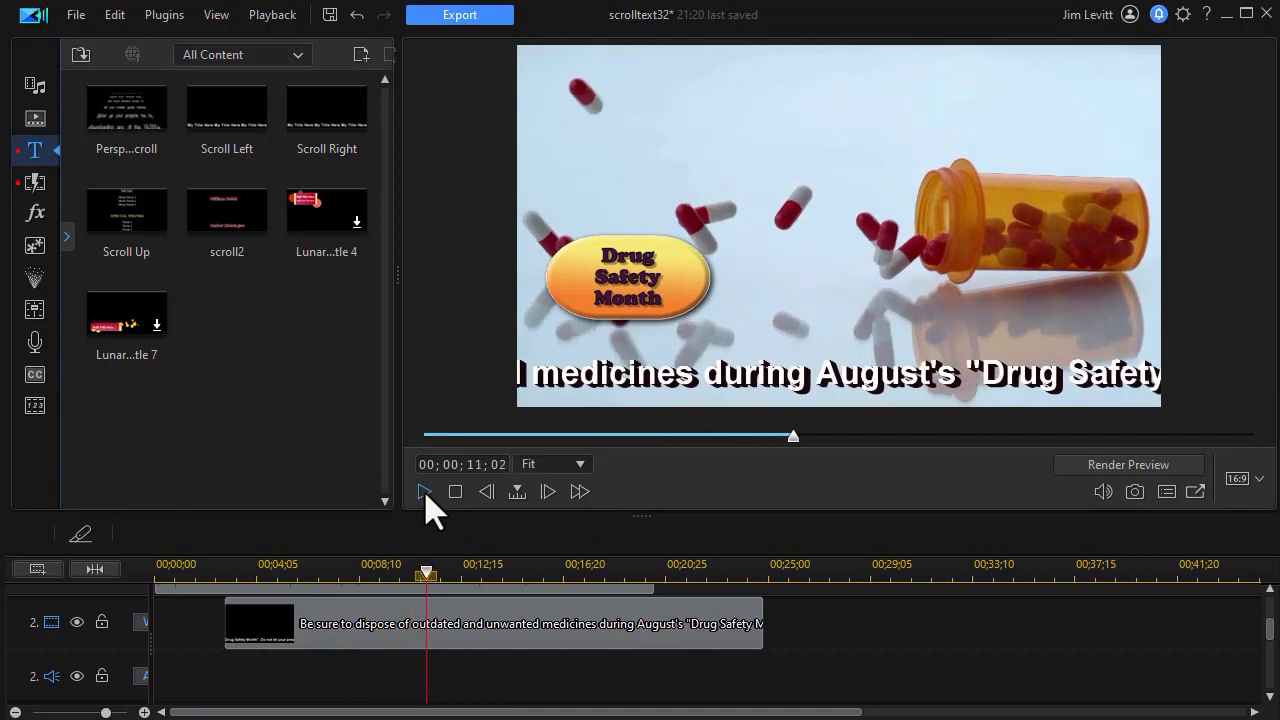
pyautogui.moveTo(430, 518)
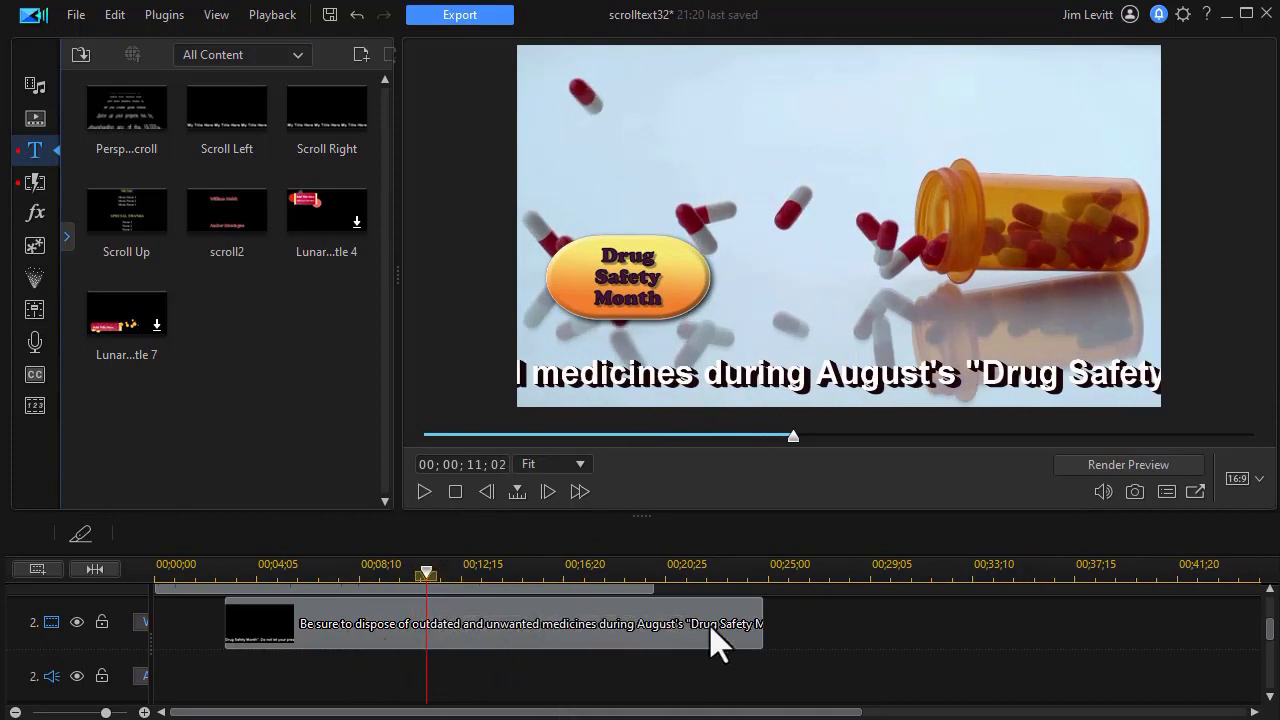
pyautogui.moveTo(715, 645)
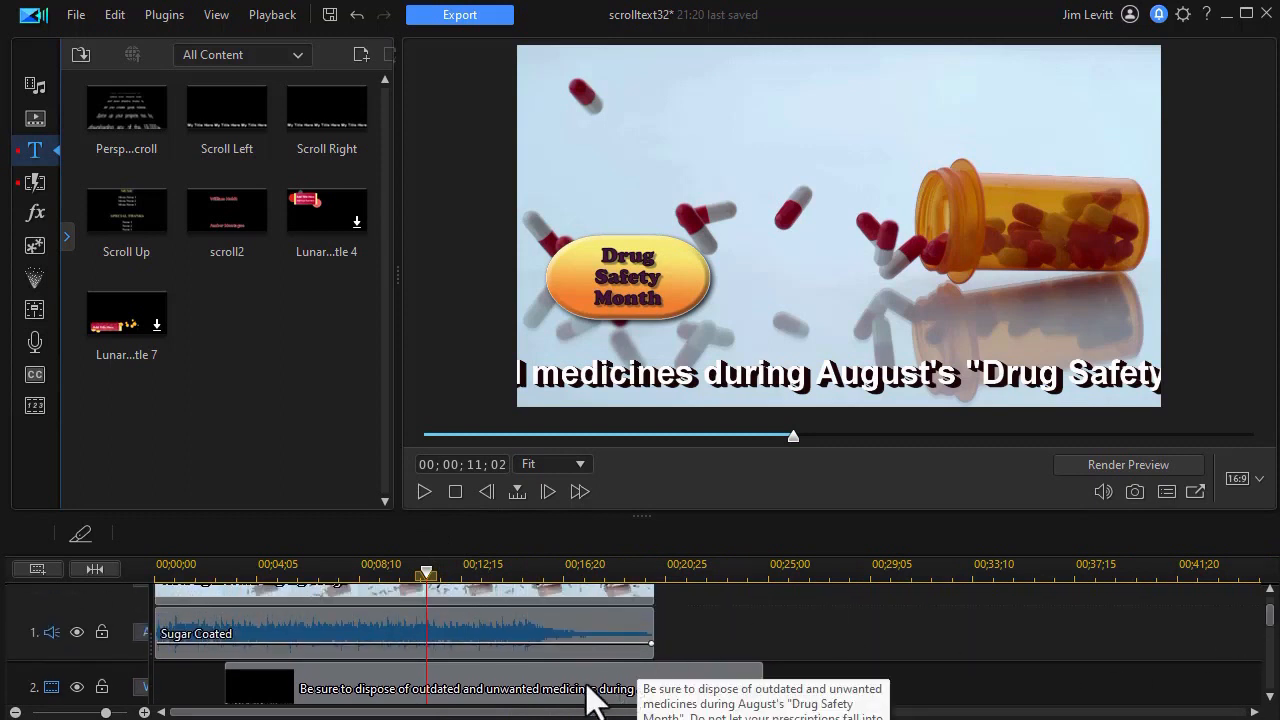
pyautogui.moveTo(515, 610)
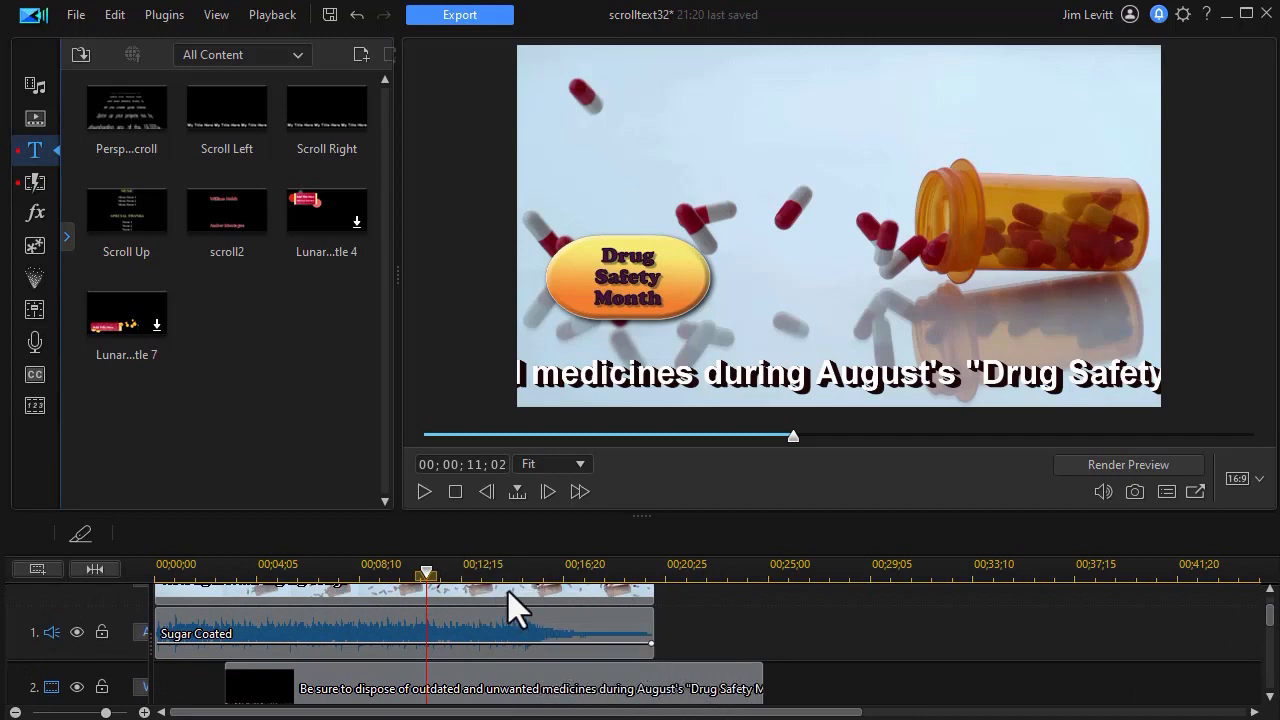
pyautogui.moveTo(525, 655)
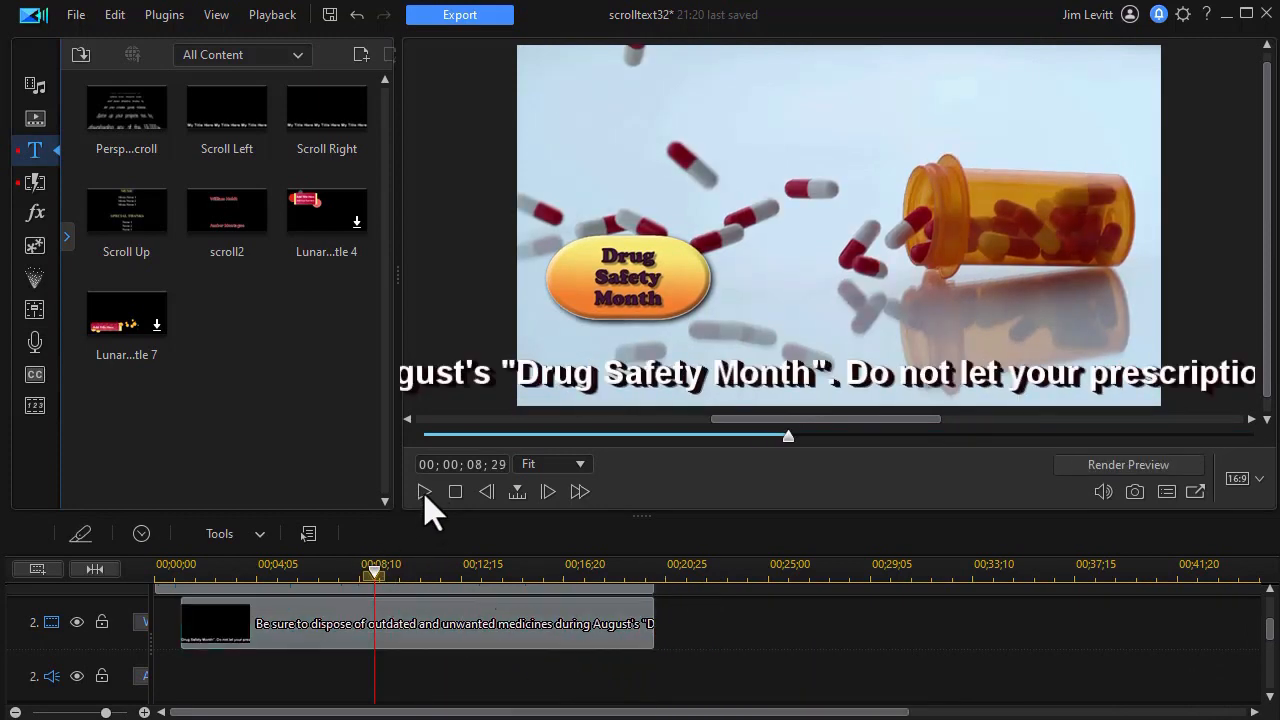
# Step: Play the trimmed crawl in the preview, then pause it
pyautogui.click(423, 492)
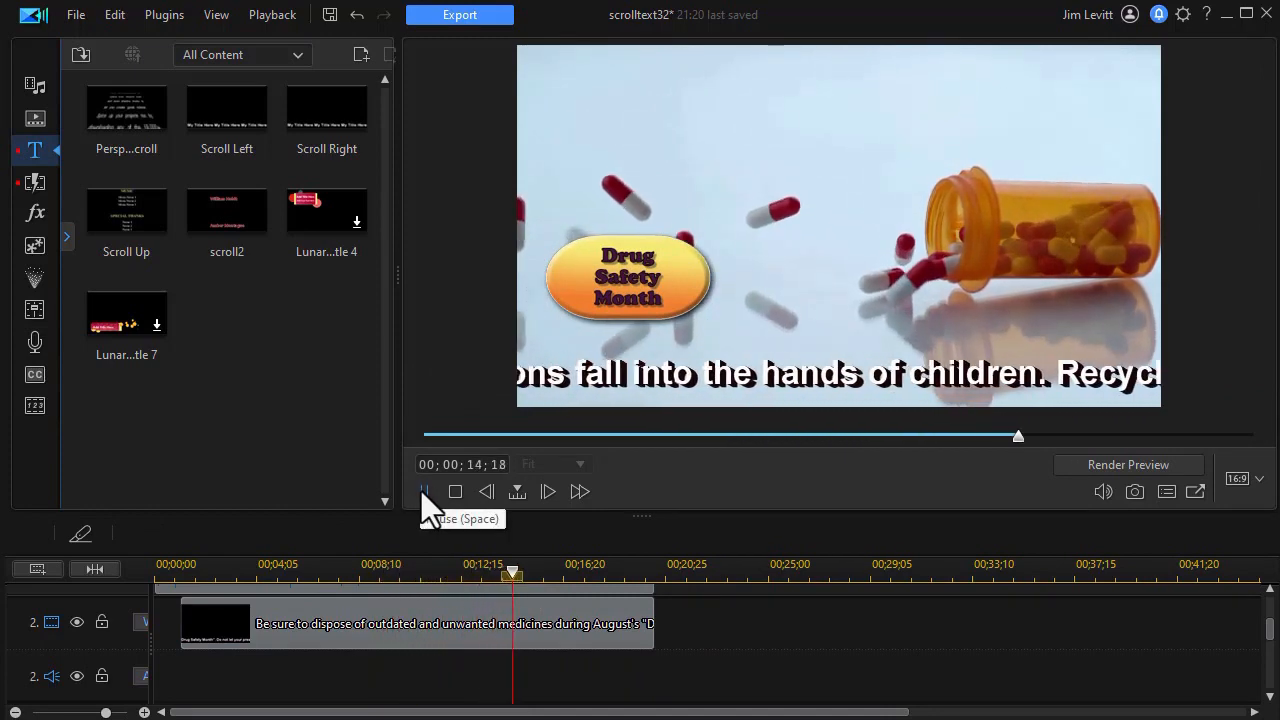
pyautogui.click(423, 492)
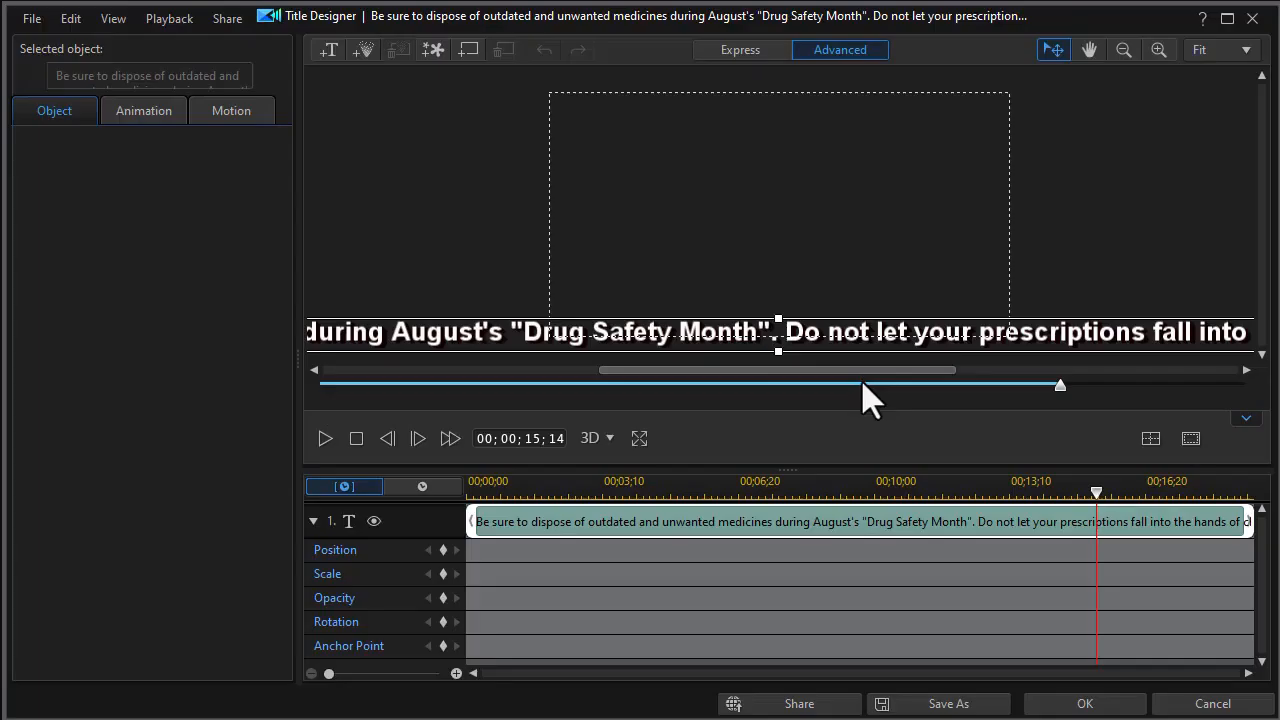
# Step: Select the drug-safety text object in Title Designer
pyautogui.click(778, 331)
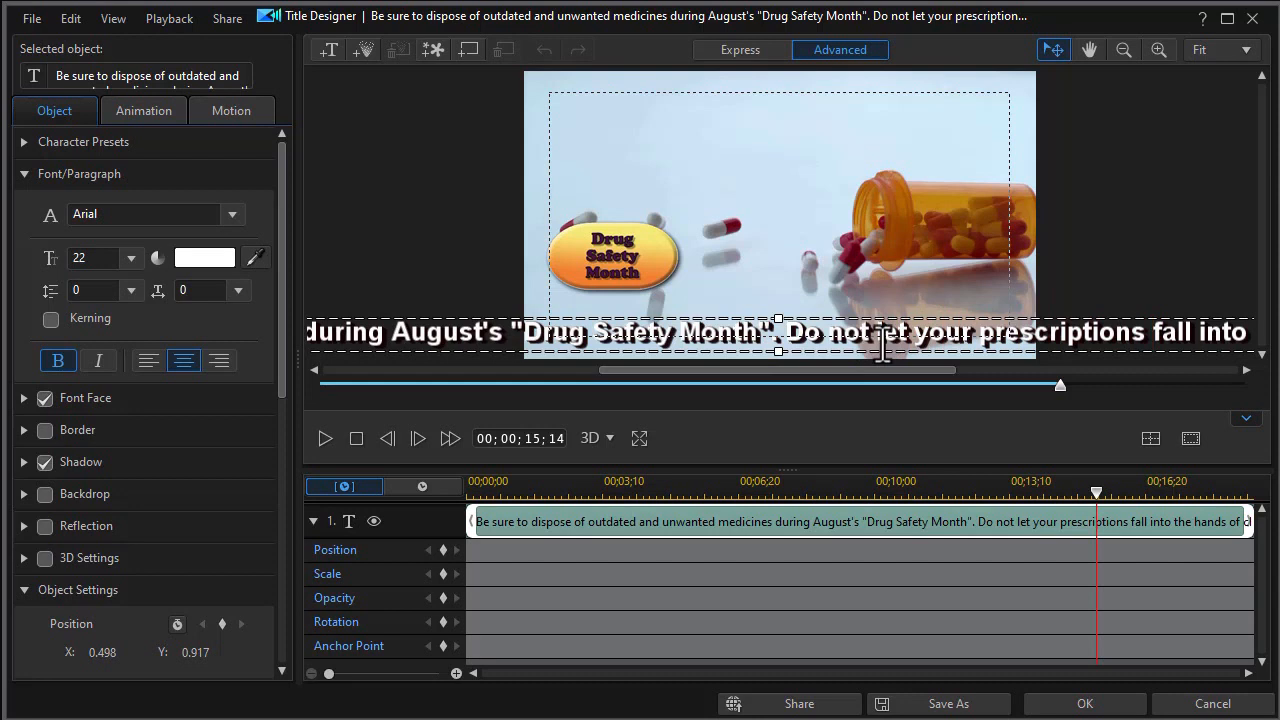
pyautogui.moveTo(972, 331)
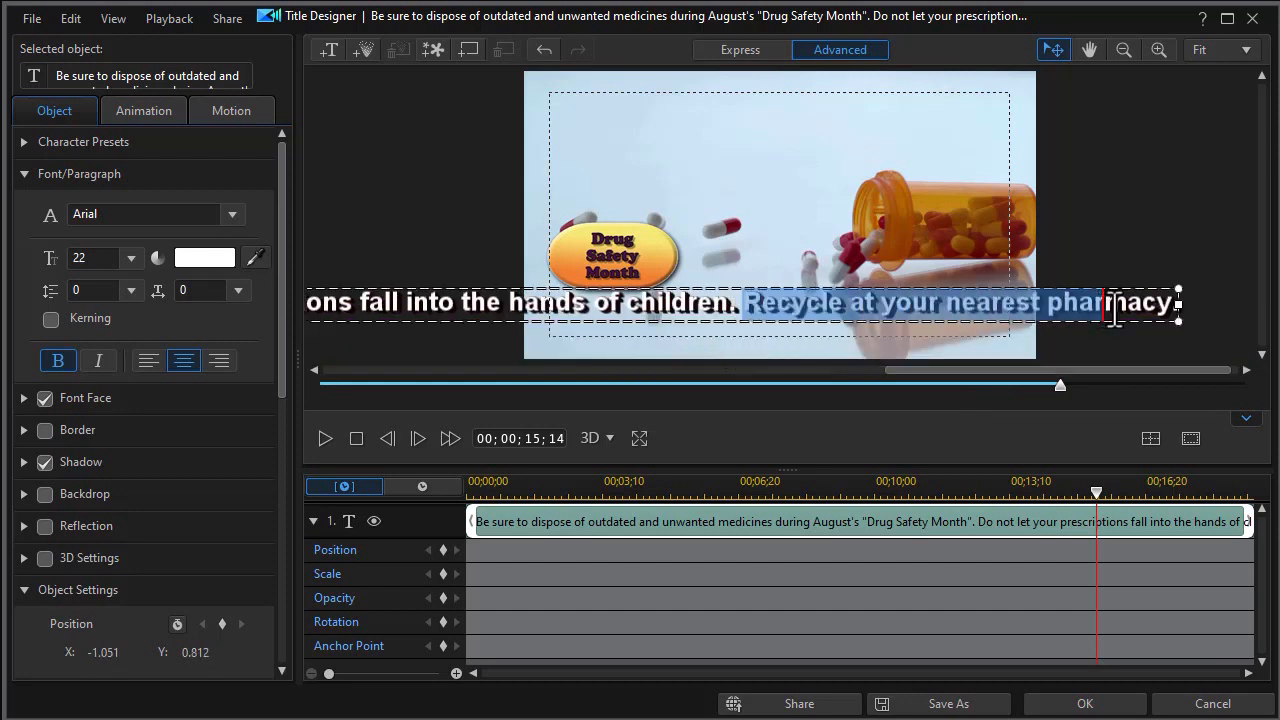
pyautogui.moveTo(1168, 258)
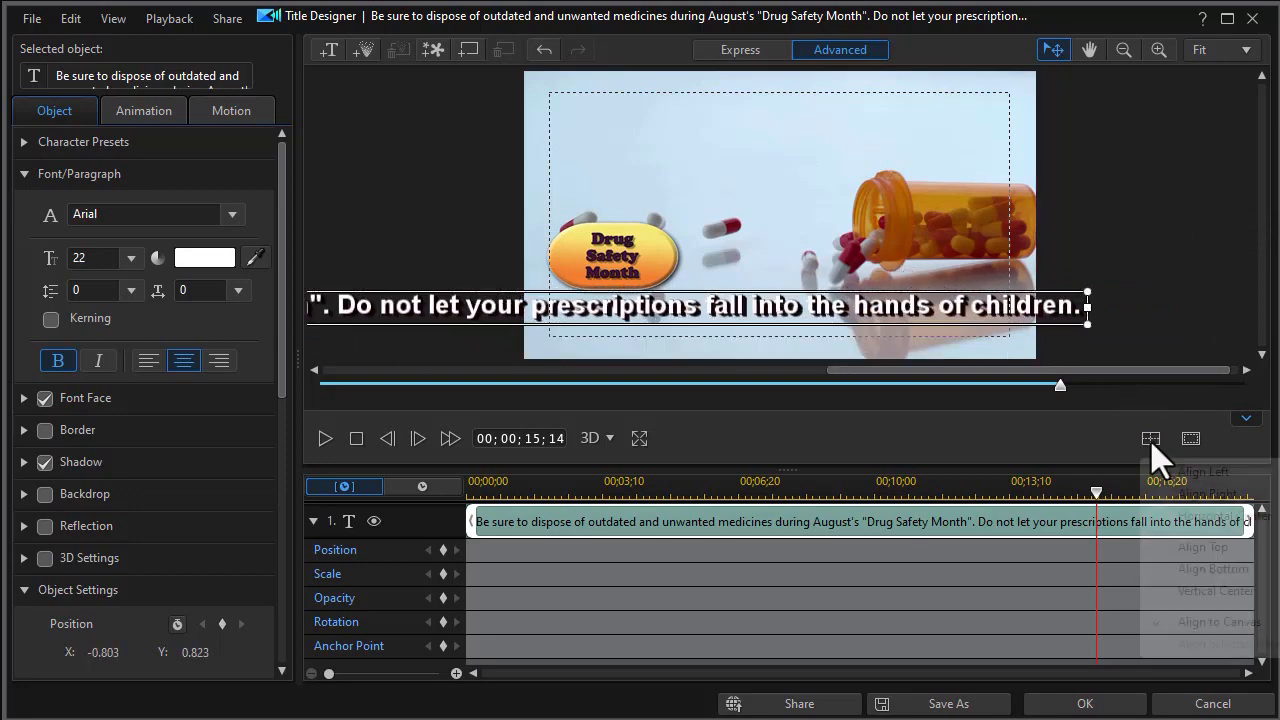
pyautogui.moveTo(1200, 545)
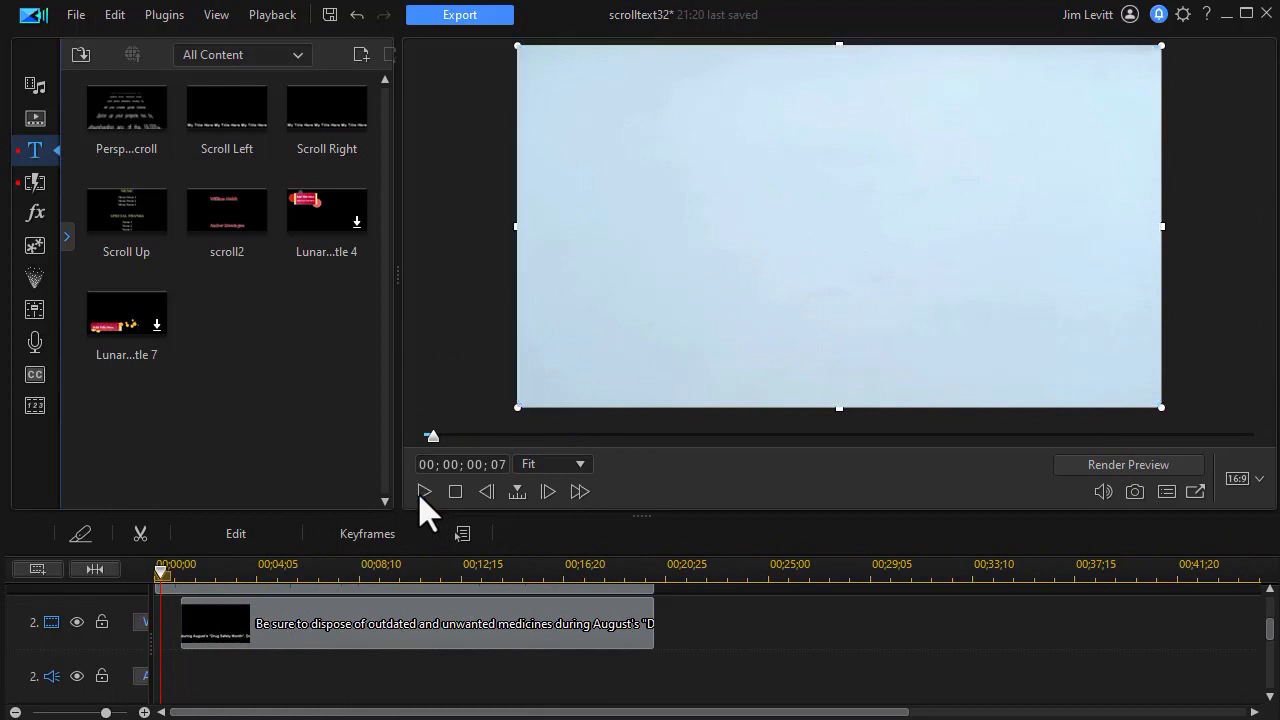
pyautogui.click(424, 491)
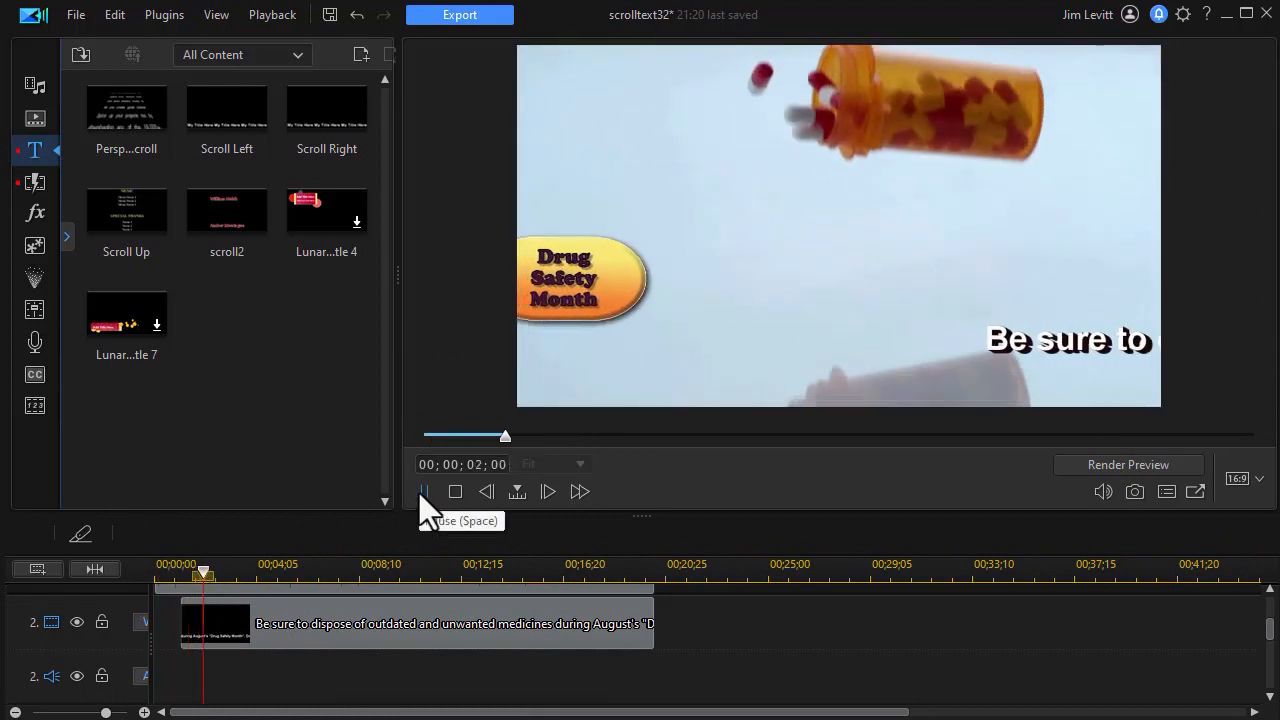
pyautogui.click(423, 492)
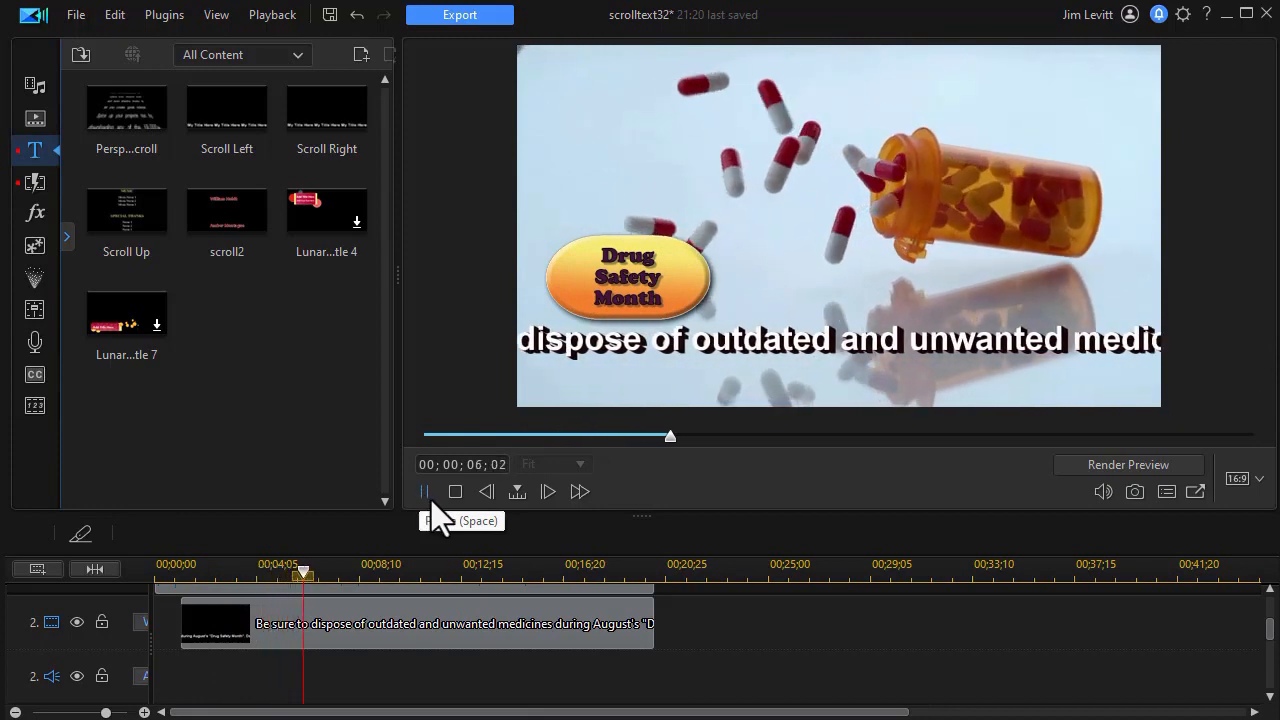
pyautogui.click(423, 492)
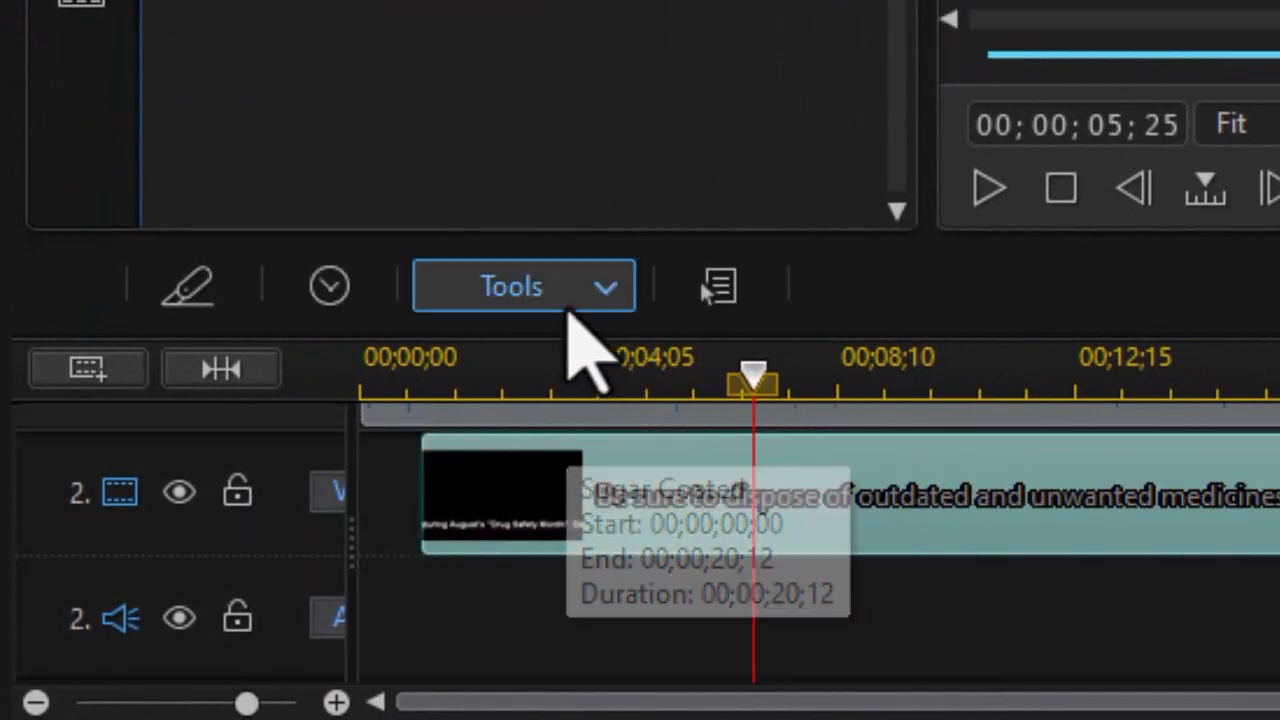
# Step: Apply a rectangle mask to the text clip with its left side pulled inward
pyautogui.click(524, 286)
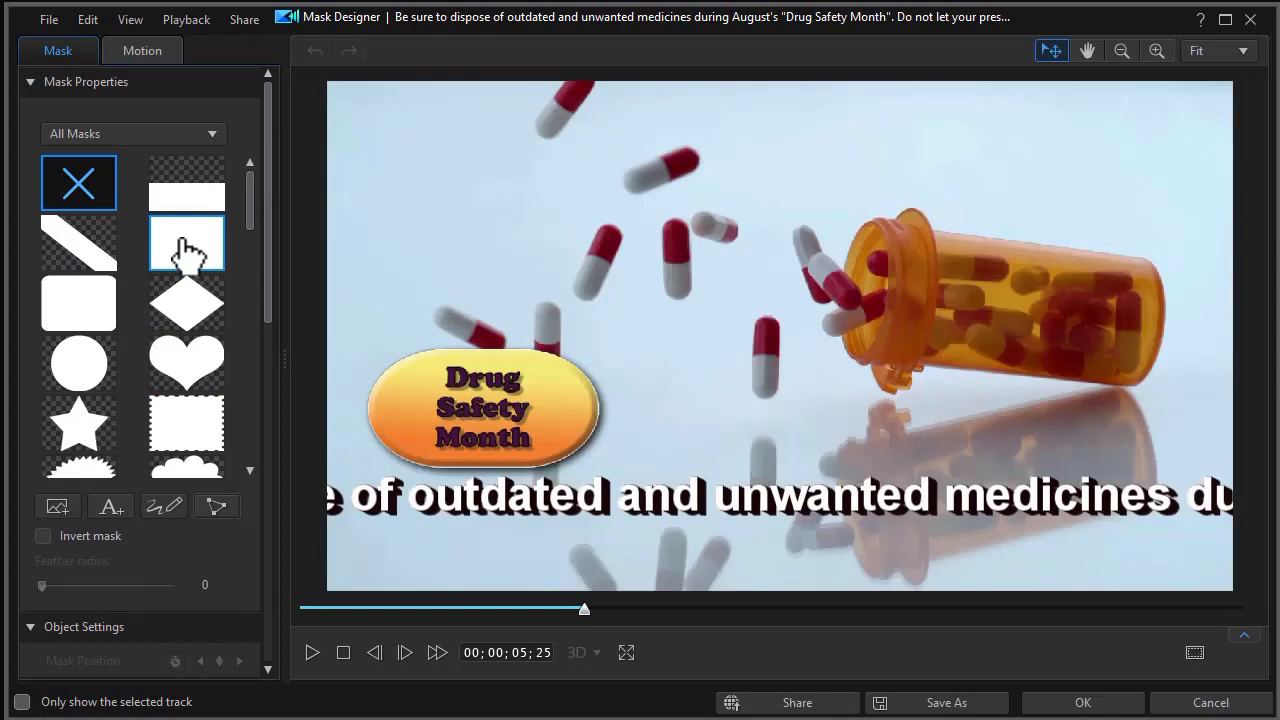
pyautogui.click(186, 242)
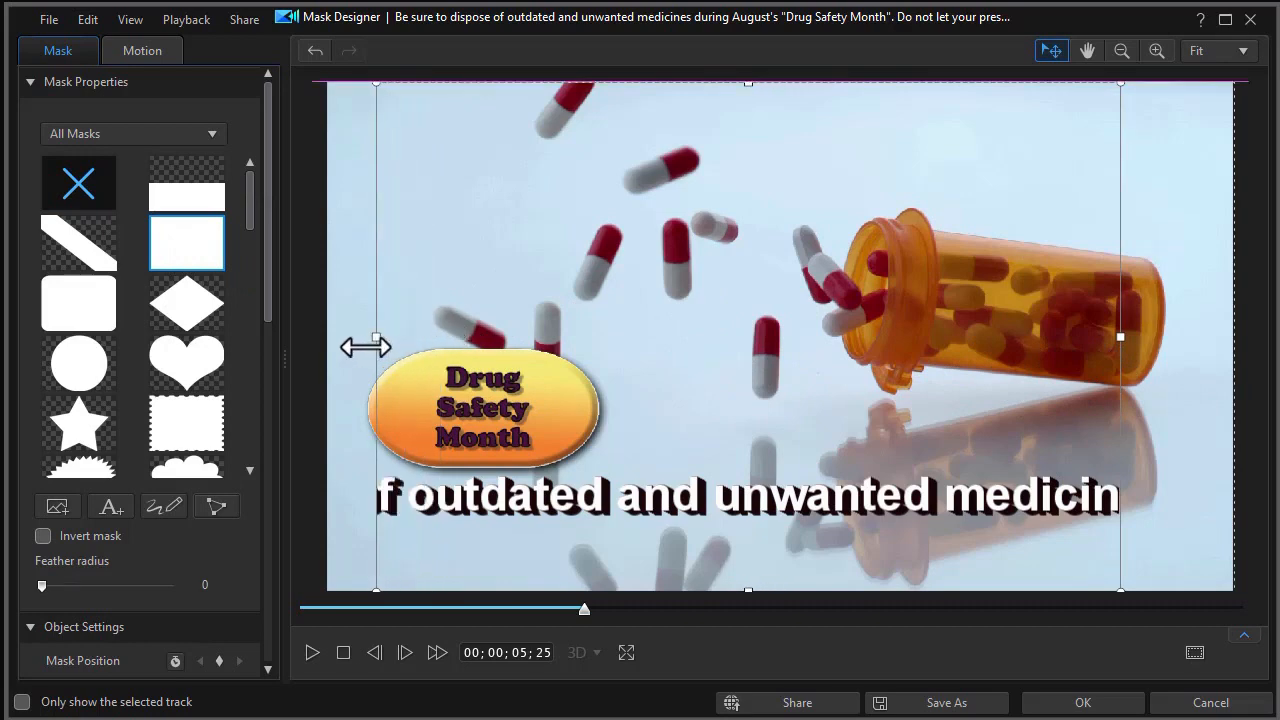
pyautogui.moveTo(376, 346); pyautogui.dragTo(361, 352)
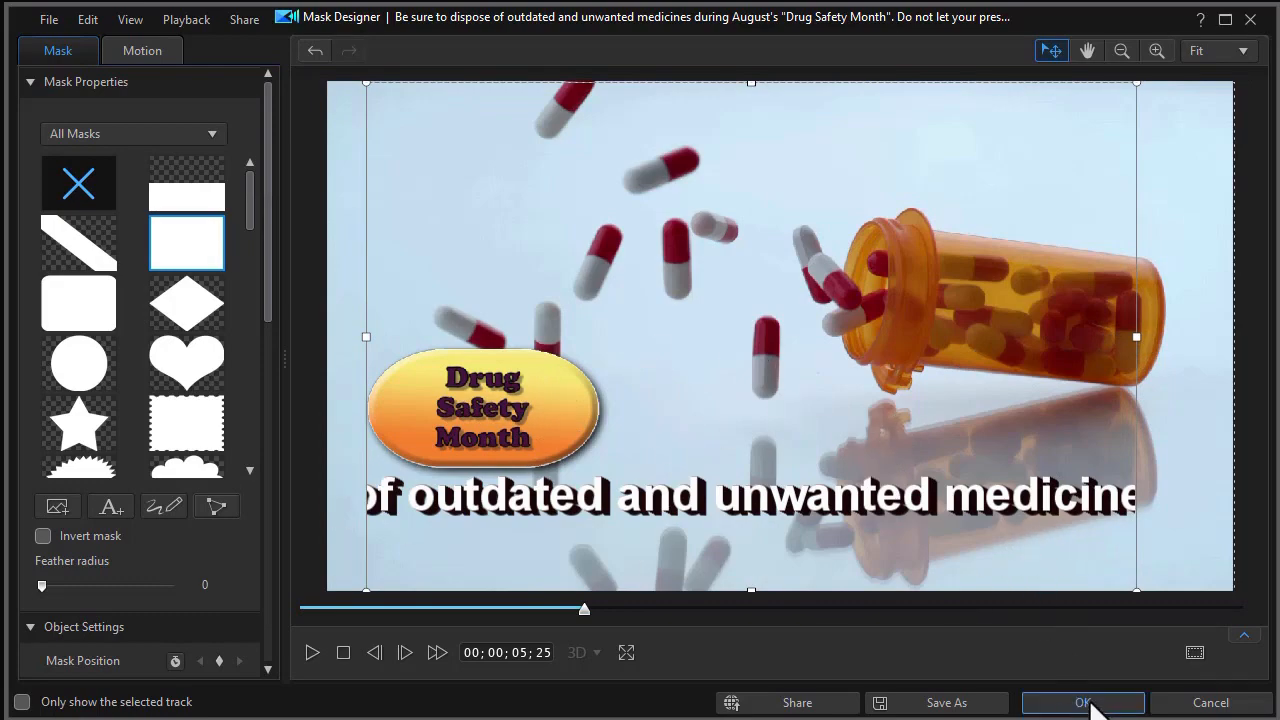
pyautogui.click(1083, 703)
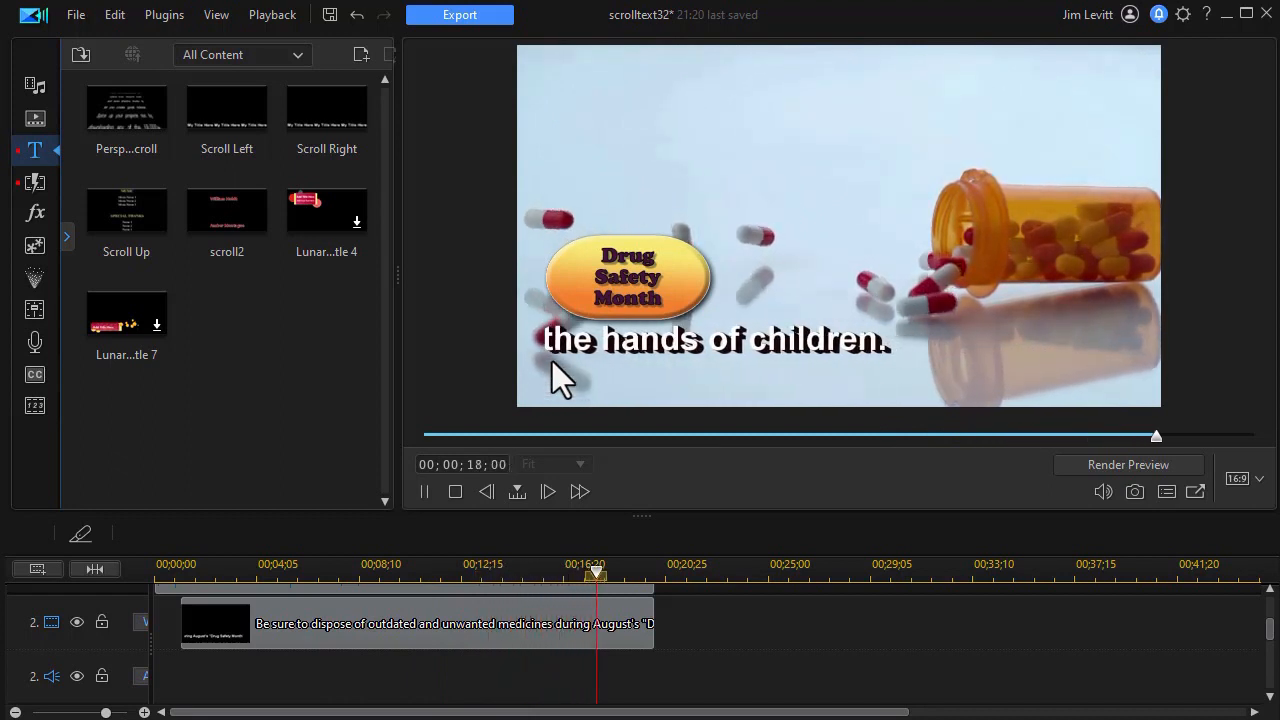
pyautogui.click(424, 491)
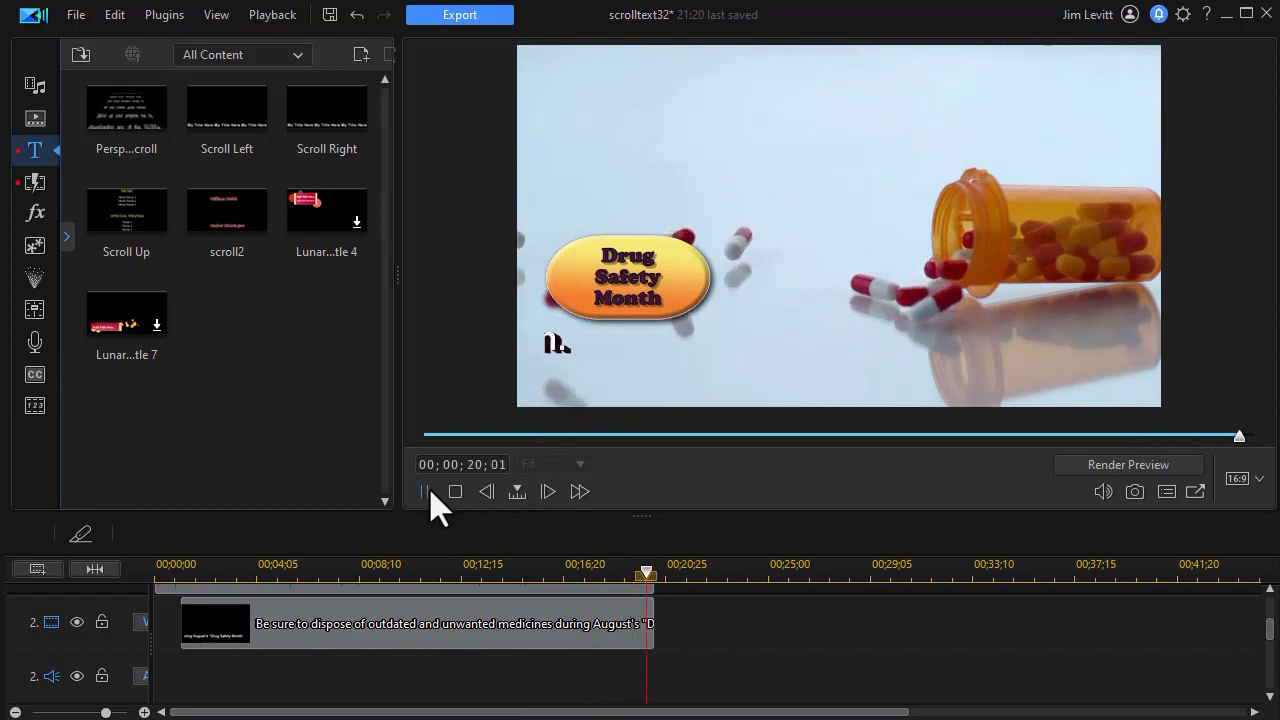
pyautogui.click(455, 492)
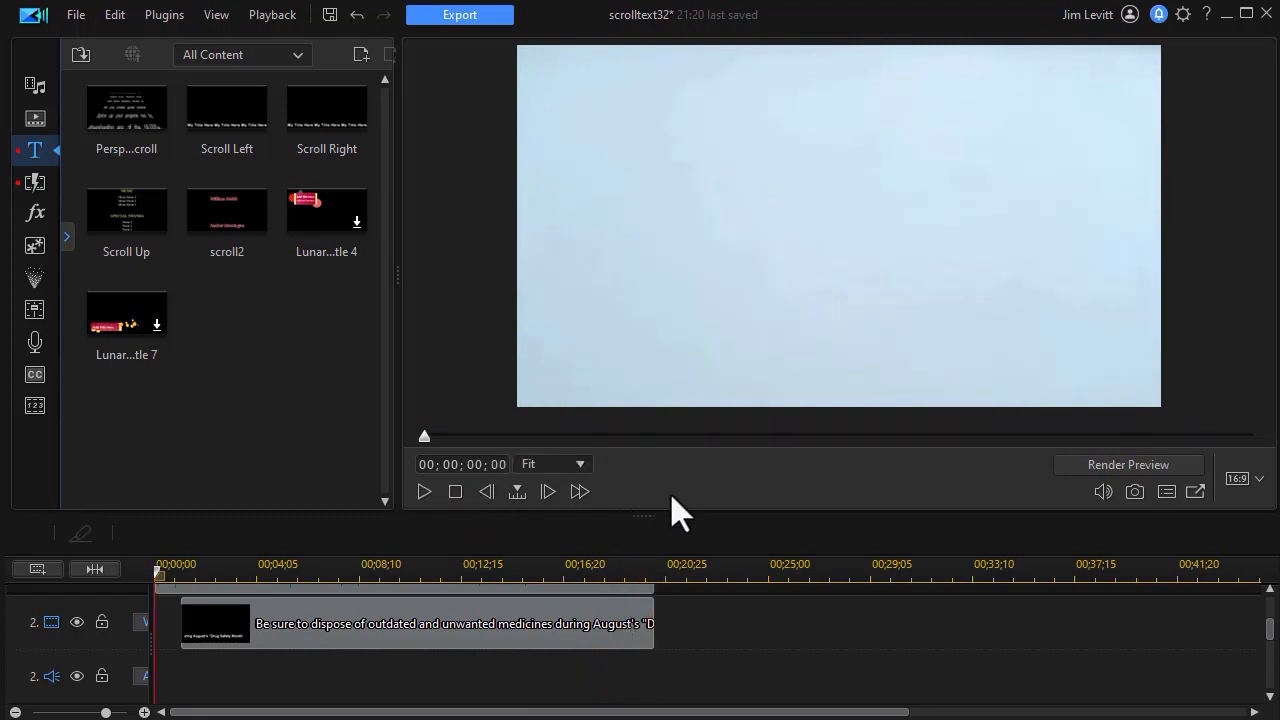
pyautogui.moveTo(160, 575); pyautogui.dragTo(408, 575)
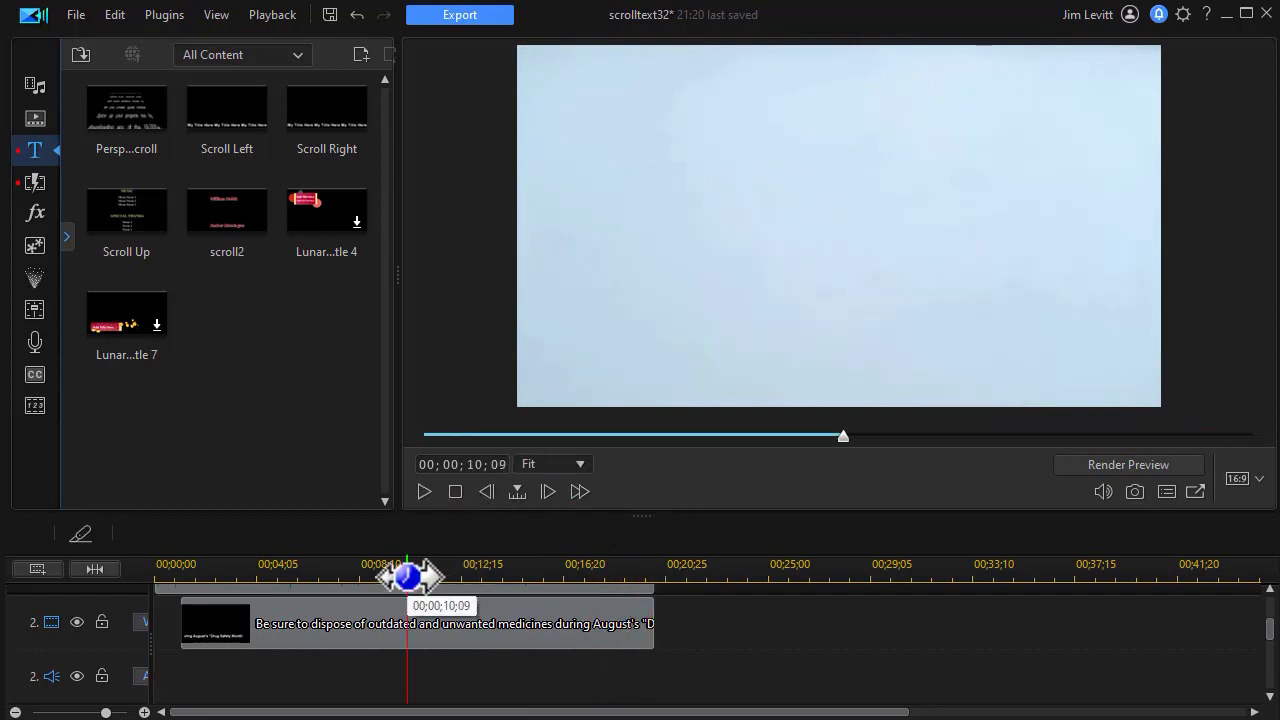